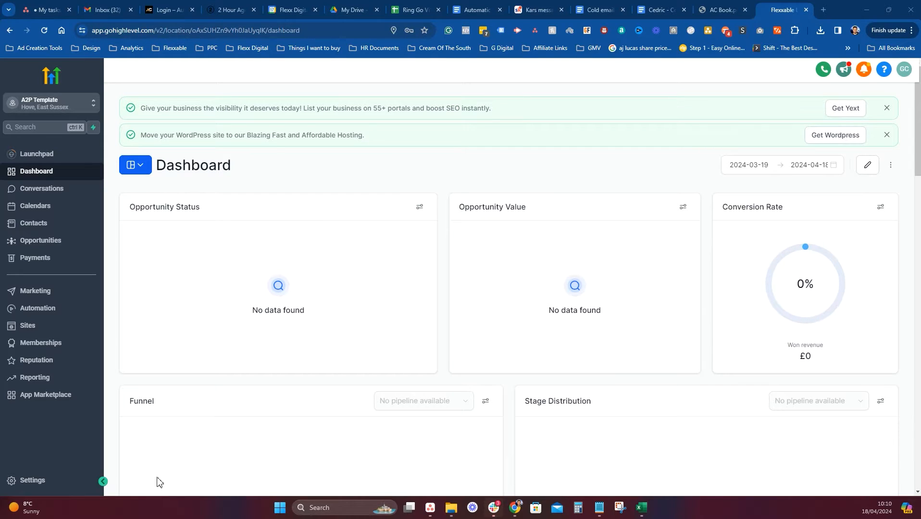
Go to the Phone Numbers settings of the A2P Template sub-account.
left_click(31, 349)
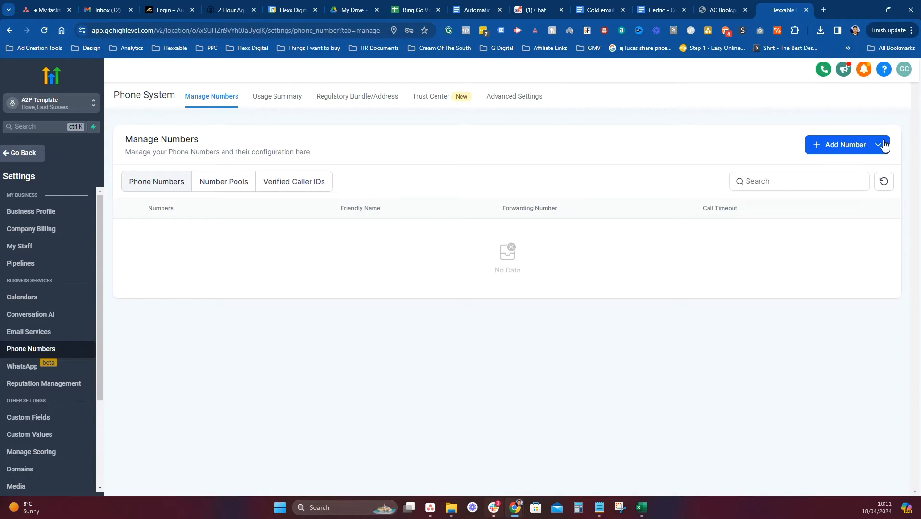
left_click(879, 144)
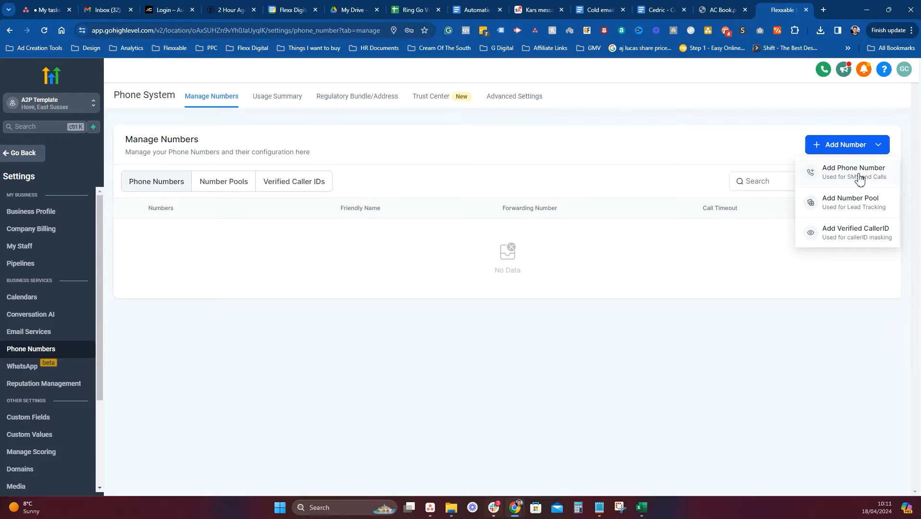
left_click(854, 171)
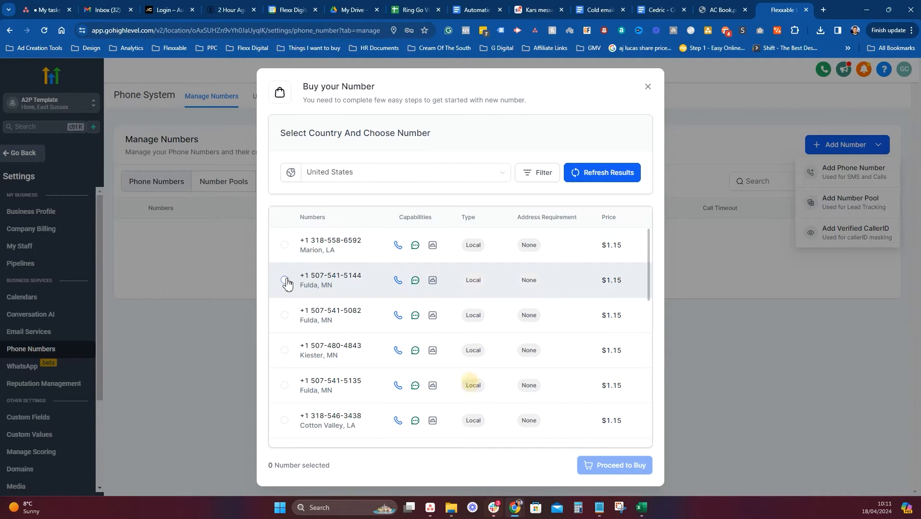
left_click(284, 280)
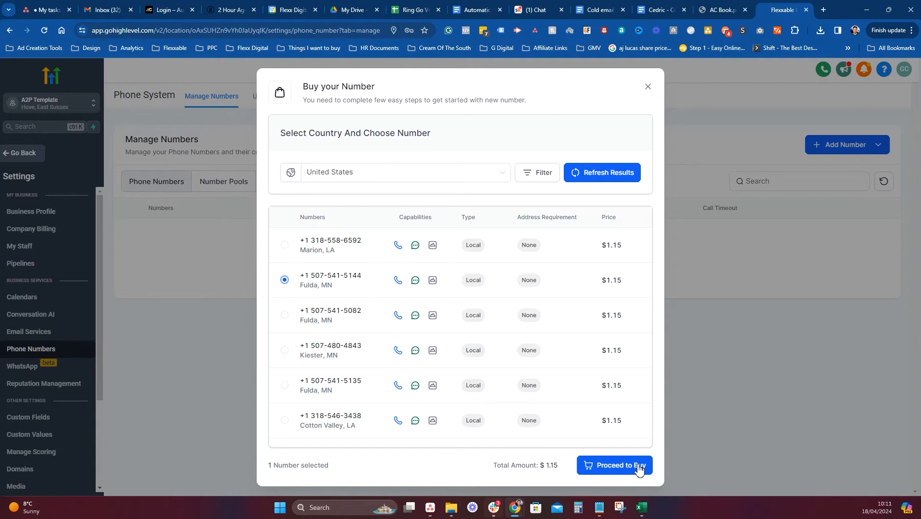
left_click(615, 466)
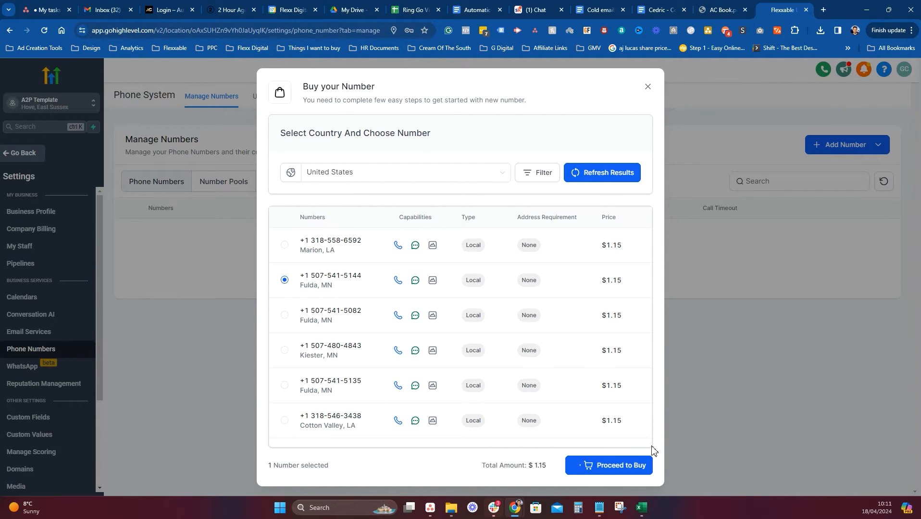
left_click(610, 465)
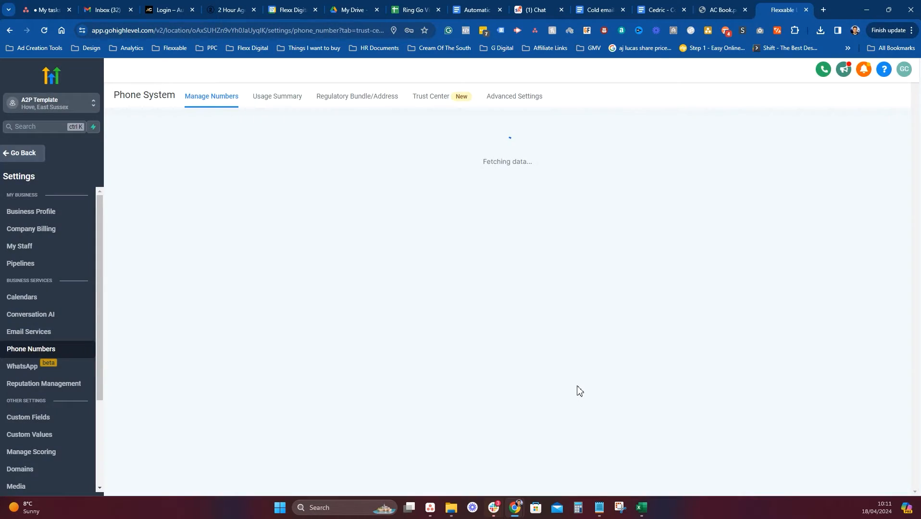
Check the Trust Center A2P status, then go to the Business Profile settings.
left_click(431, 96)
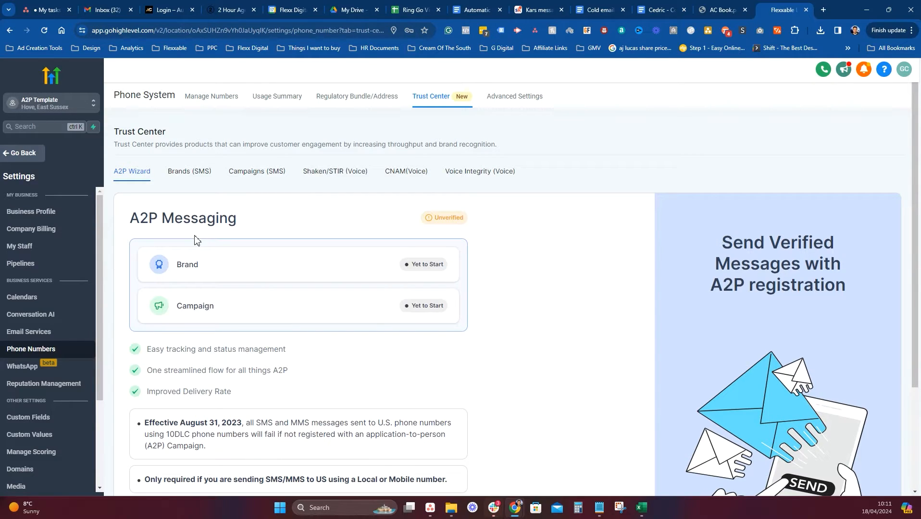
mouse_move(38, 219)
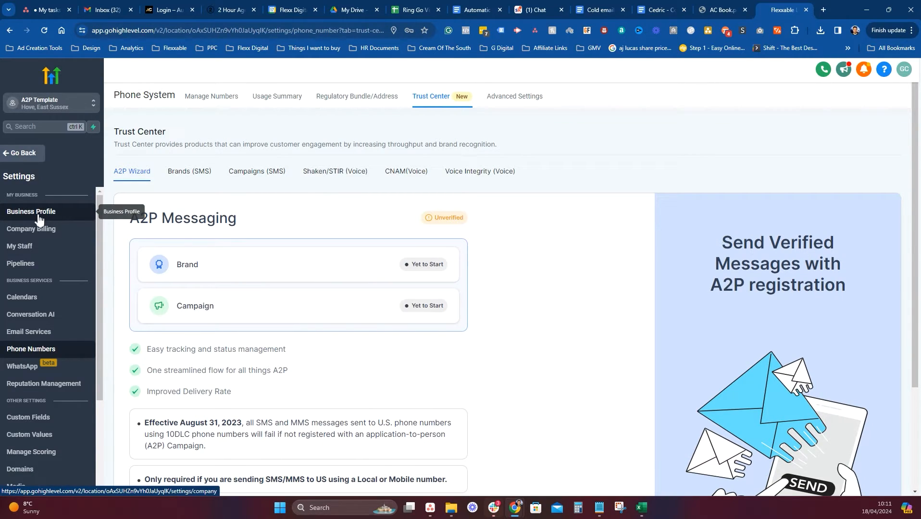
left_click(31, 211)
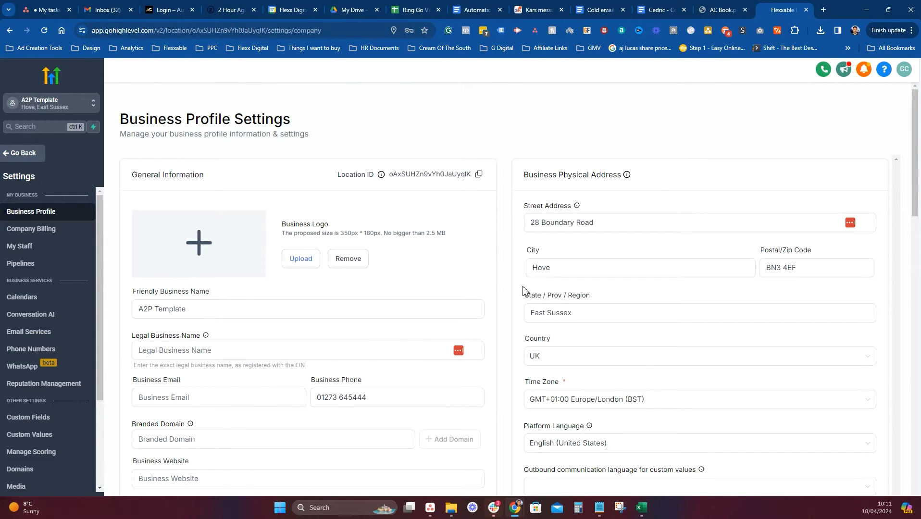
left_click(690, 356)
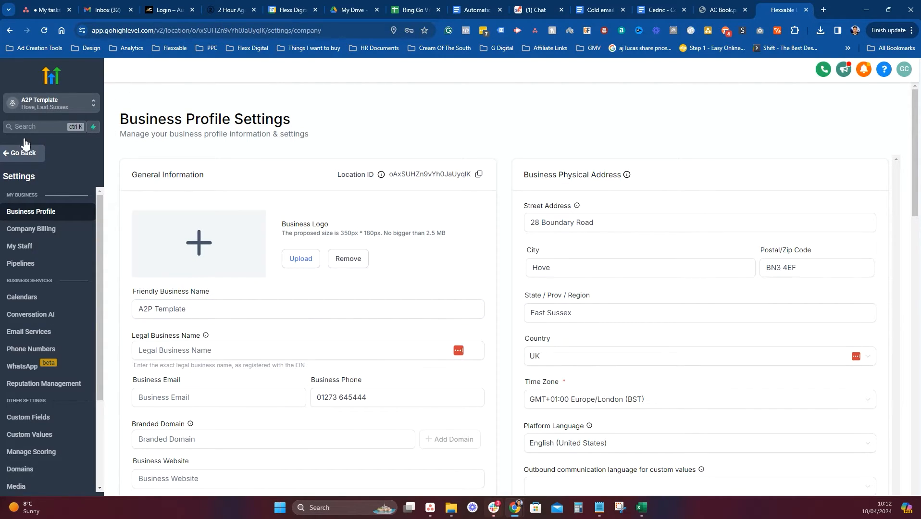
left_click(215, 308)
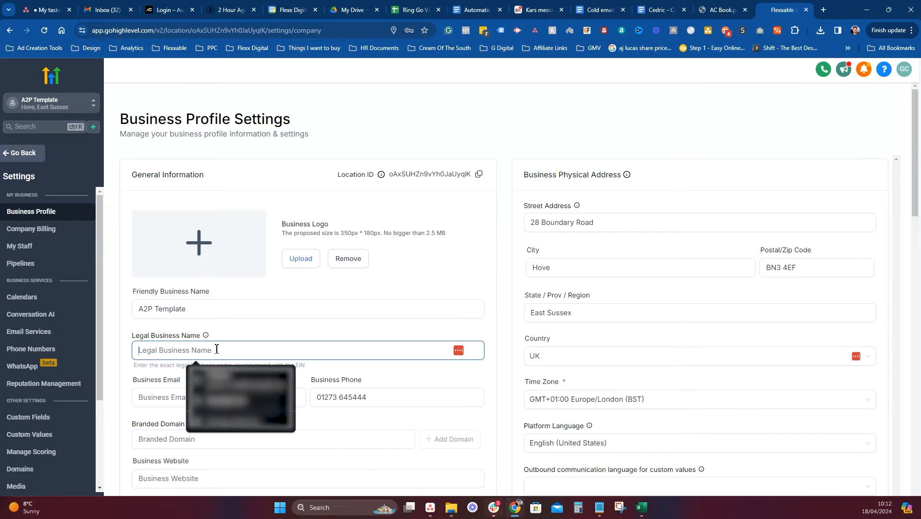
type("Clients Name")
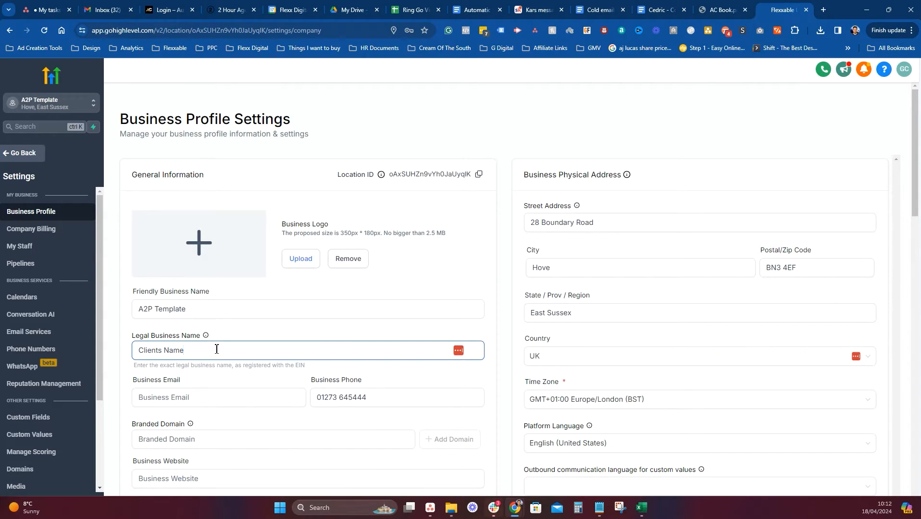
scroll("down", 3)
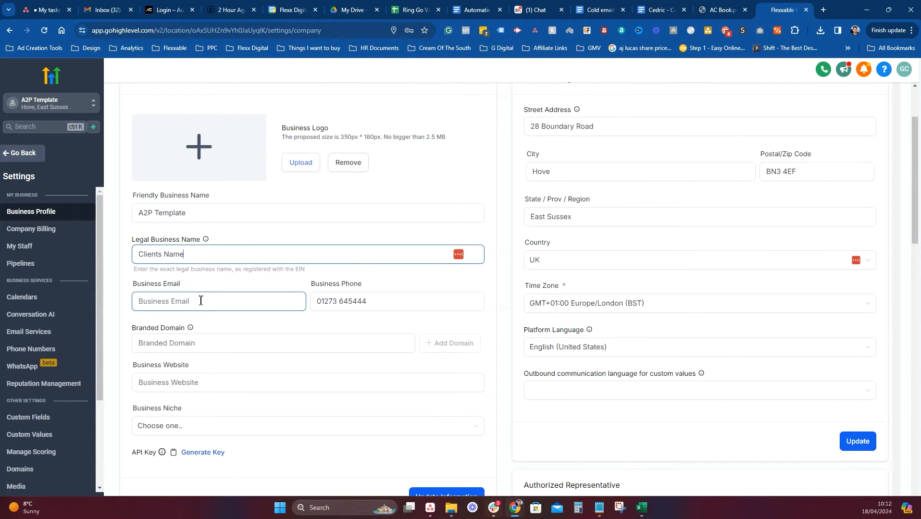
left_click(202, 301)
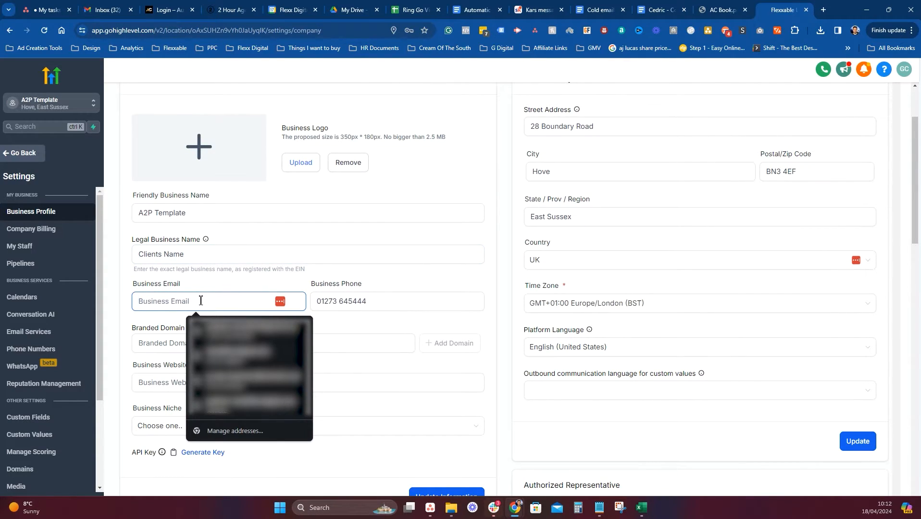
type("client@er")
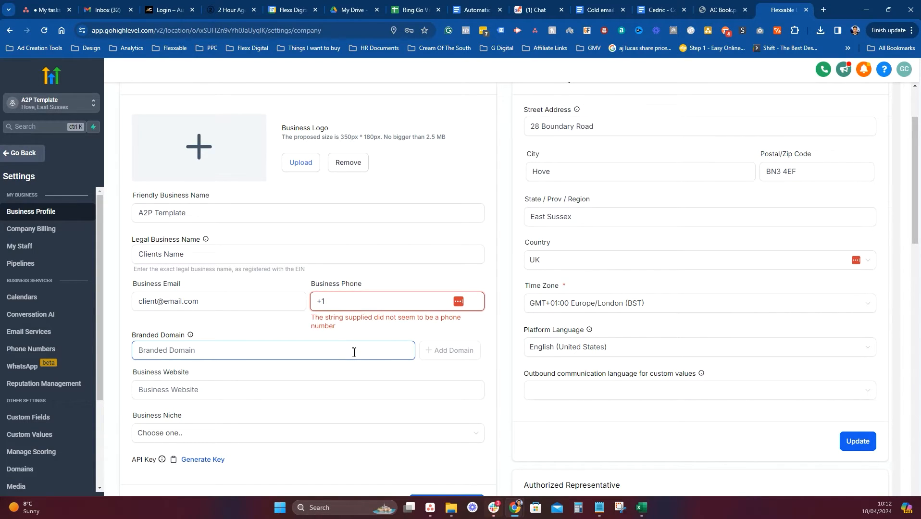
type("50")
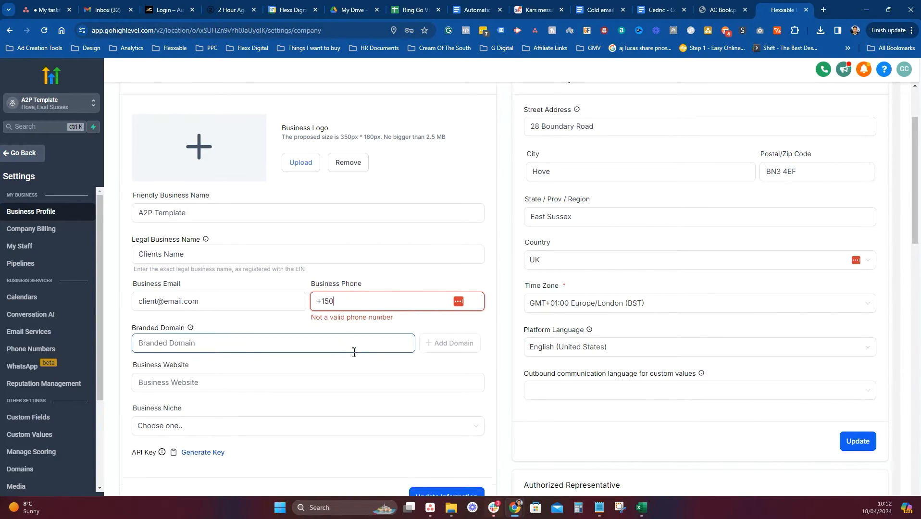
type("156756")
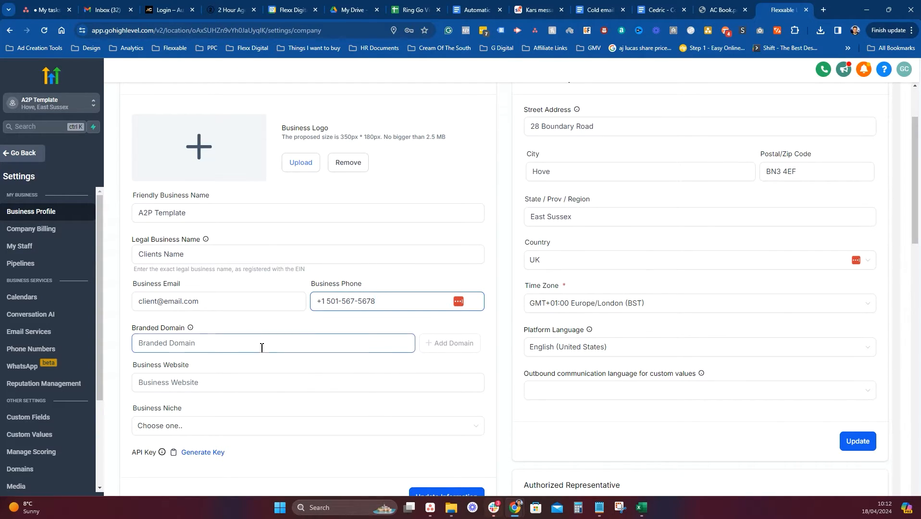
left_click(393, 306)
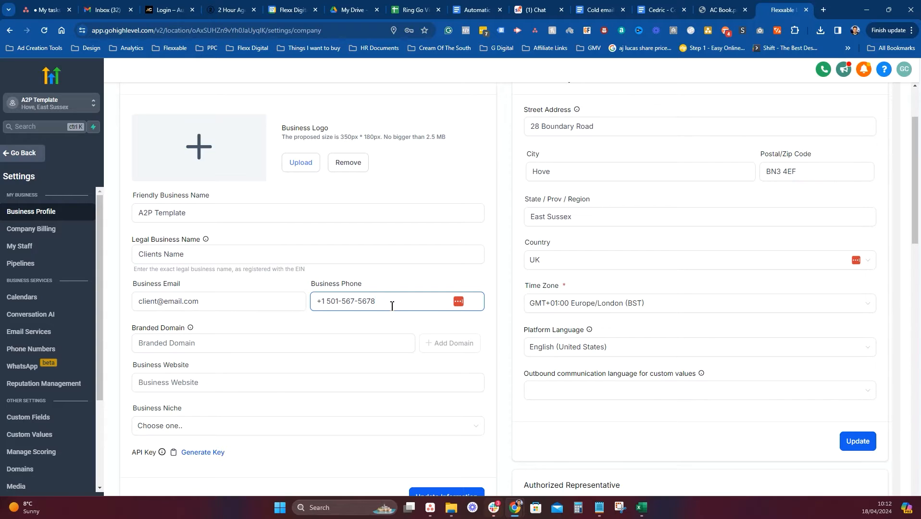
triple_click(346, 301)
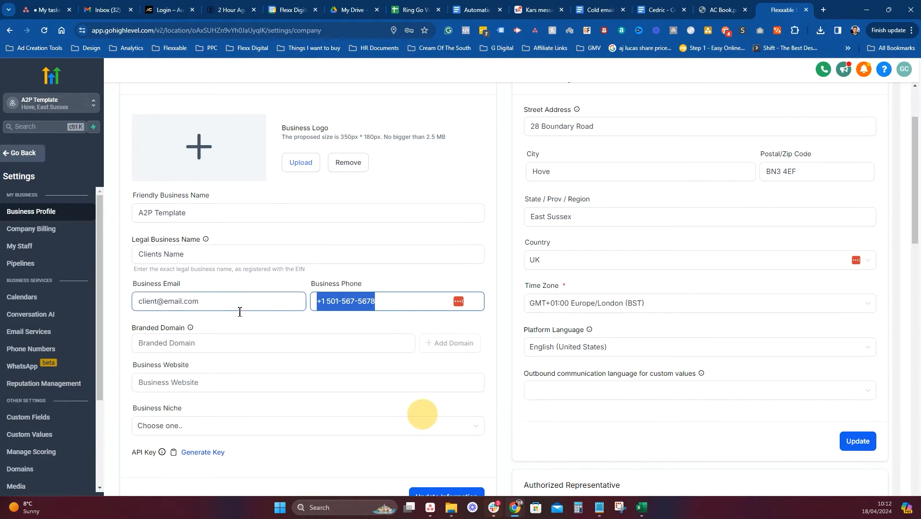
type("+4477226")
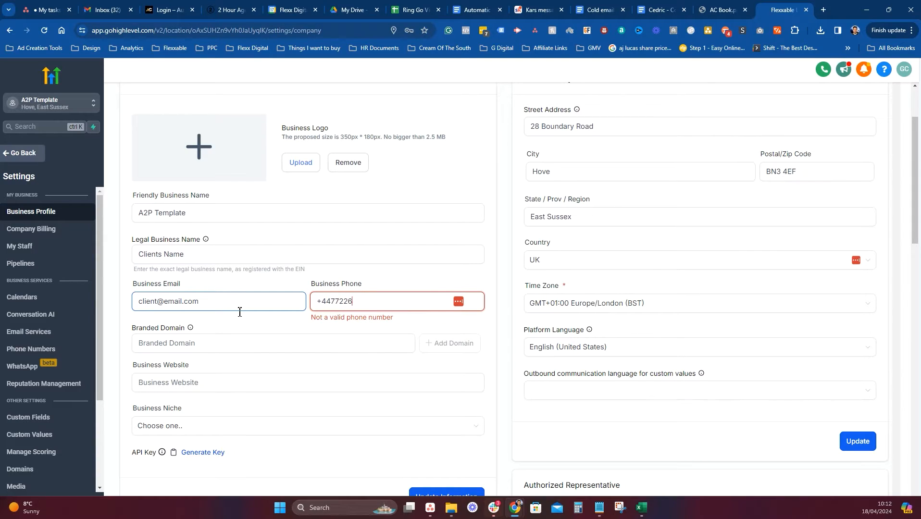
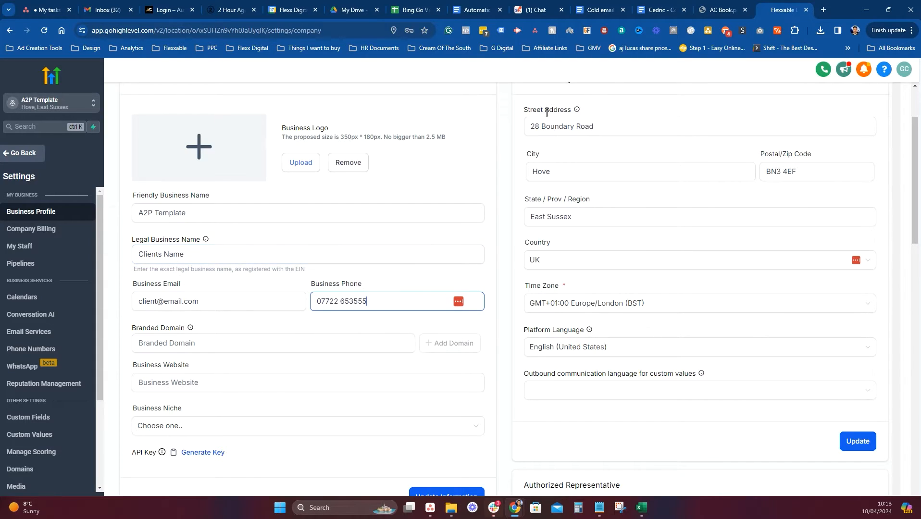
scroll("down", 3)
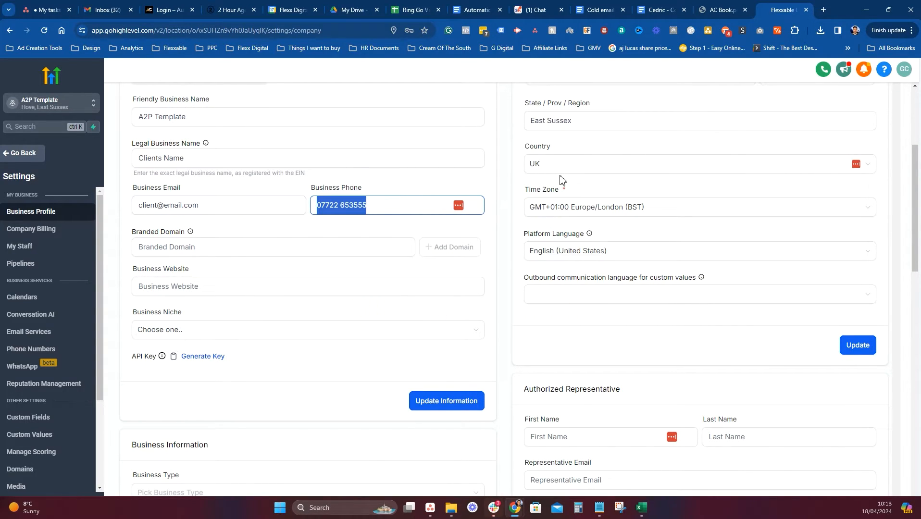
type("+15")
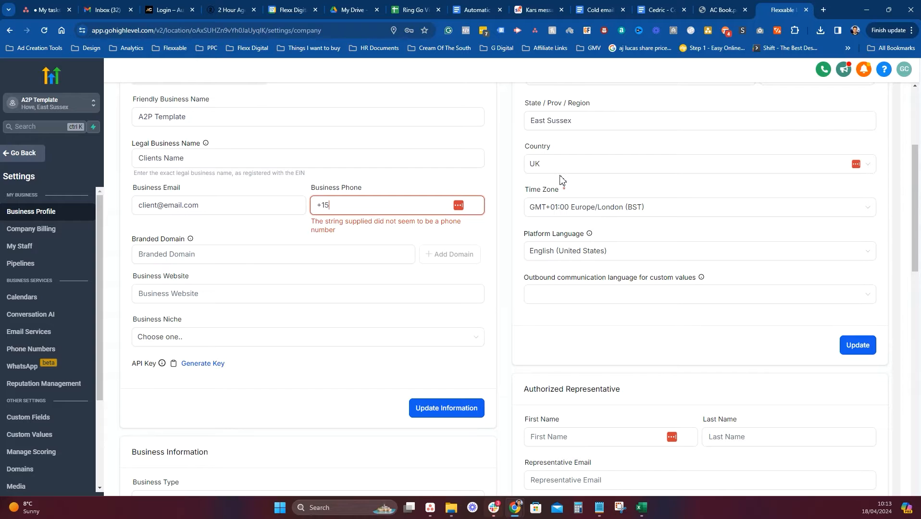
type("0122345676")
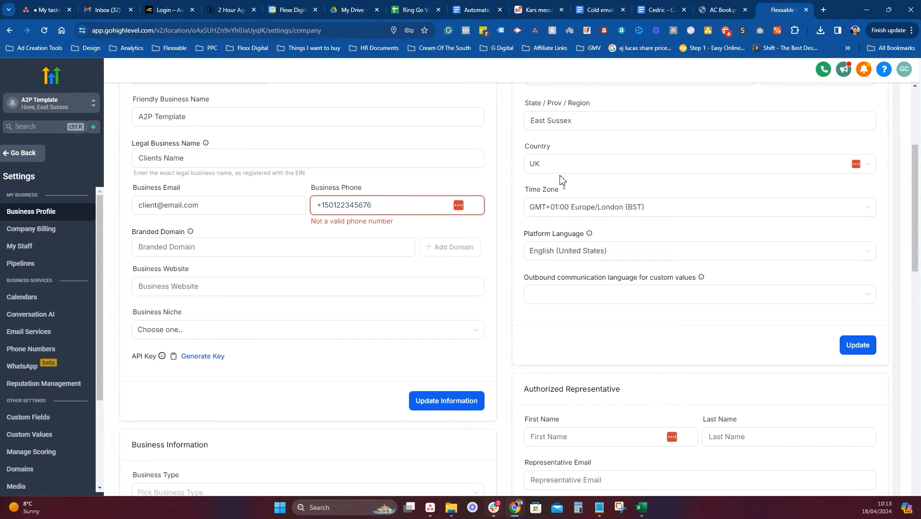
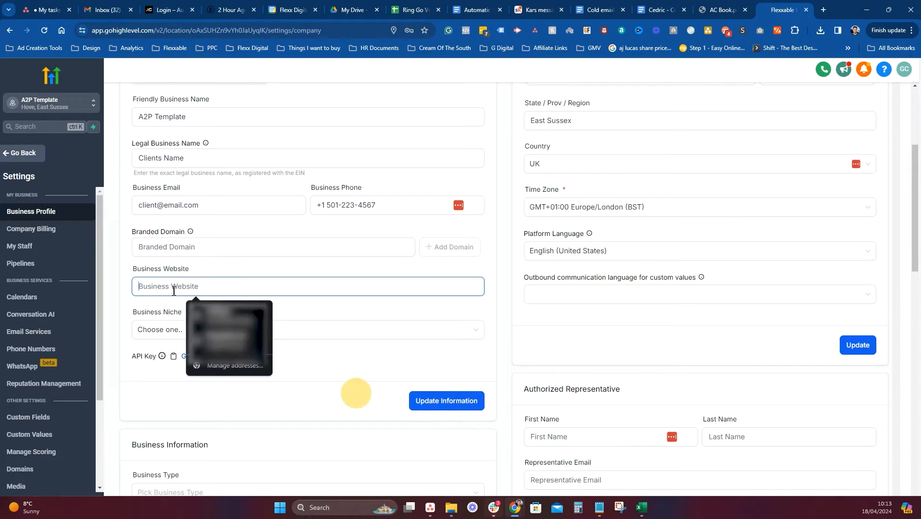
type("www.")
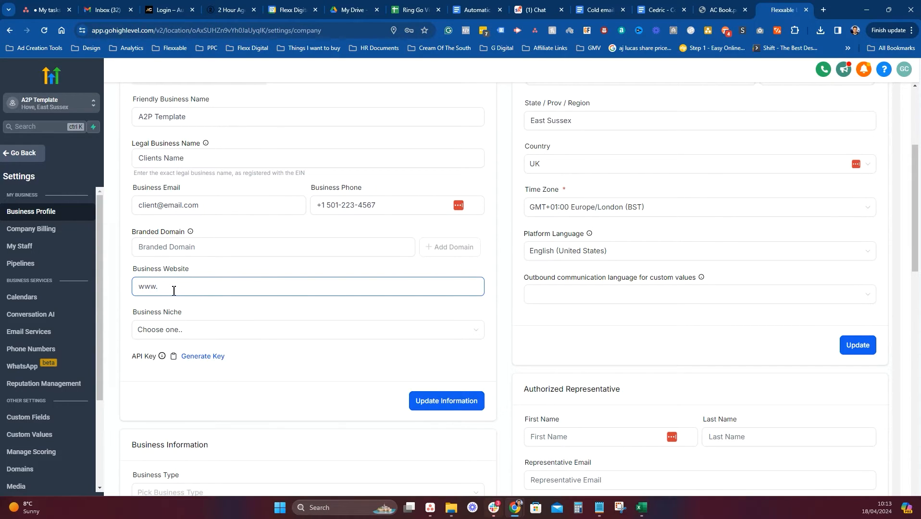
type("clientwebsite.com")
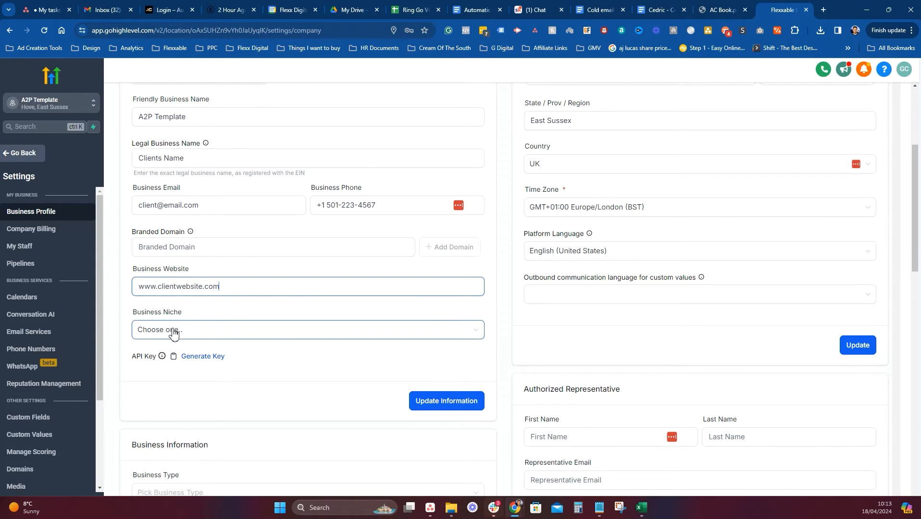
scroll("down", 3)
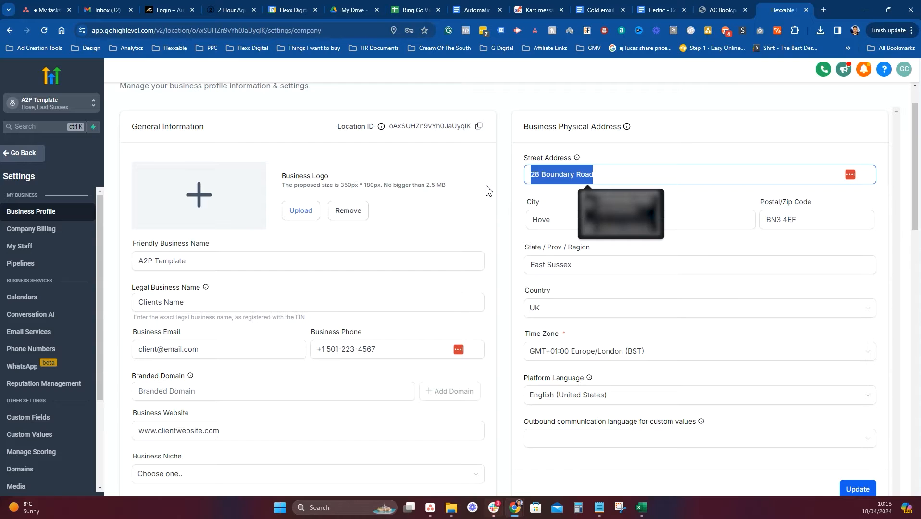
Enter street 111 Sunset Boulevard, city Los Angeles and postal code 90210.
type("111")
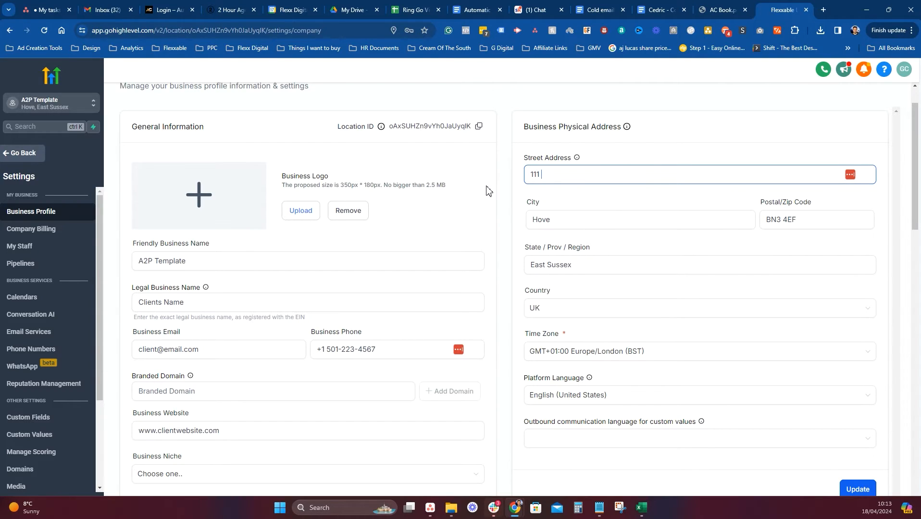
type("Sunset Boulavard")
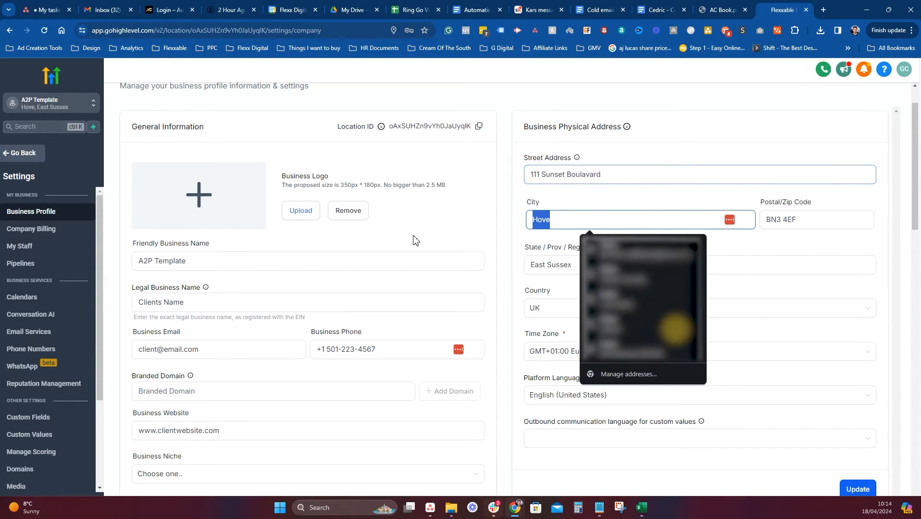
type("LA")
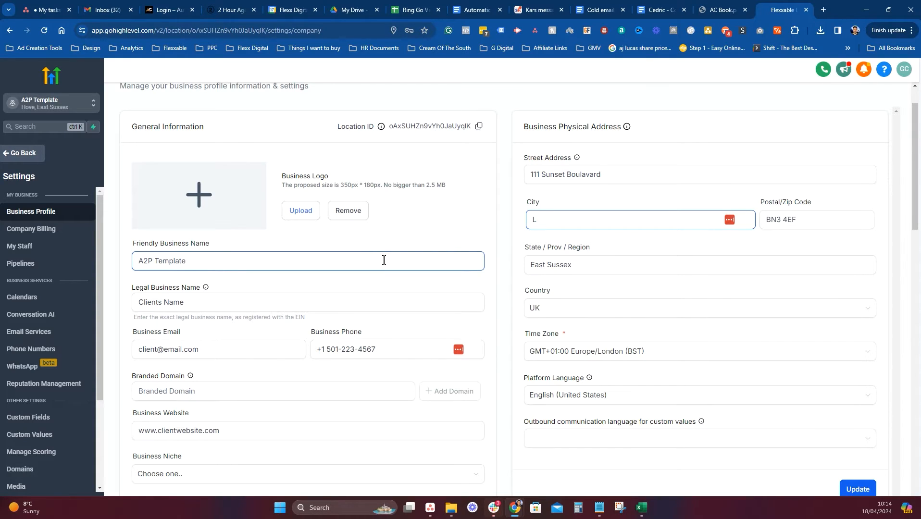
type("os Angle")
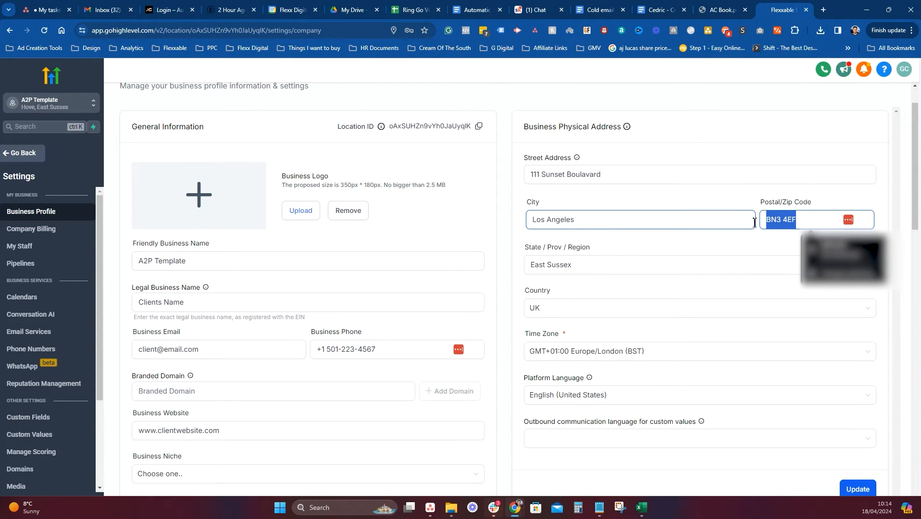
type("90210")
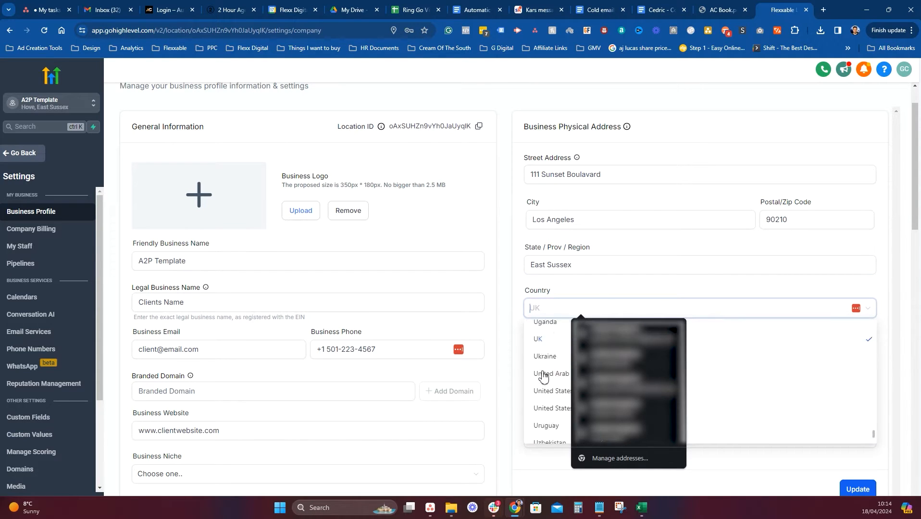
Set country United States, state California, time zone America/Los_Angeles, and update the profile.
scroll("down", 3)
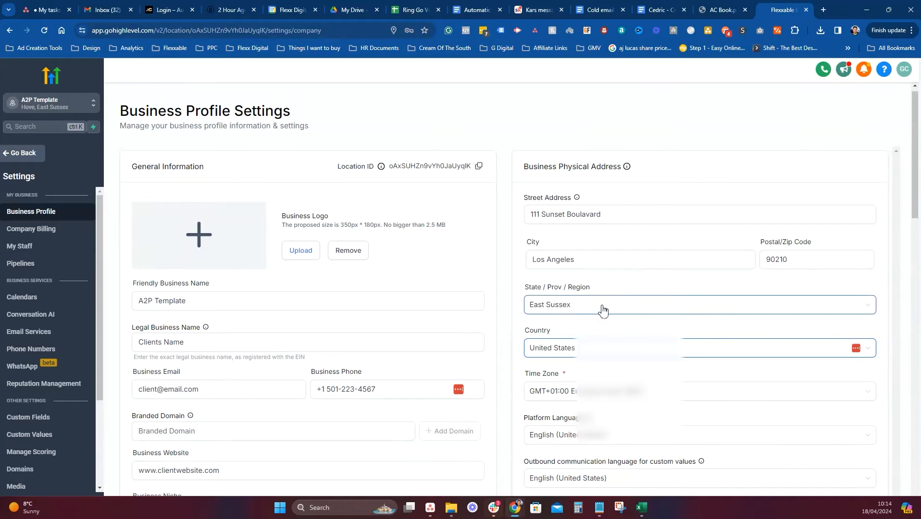
left_click(604, 305)
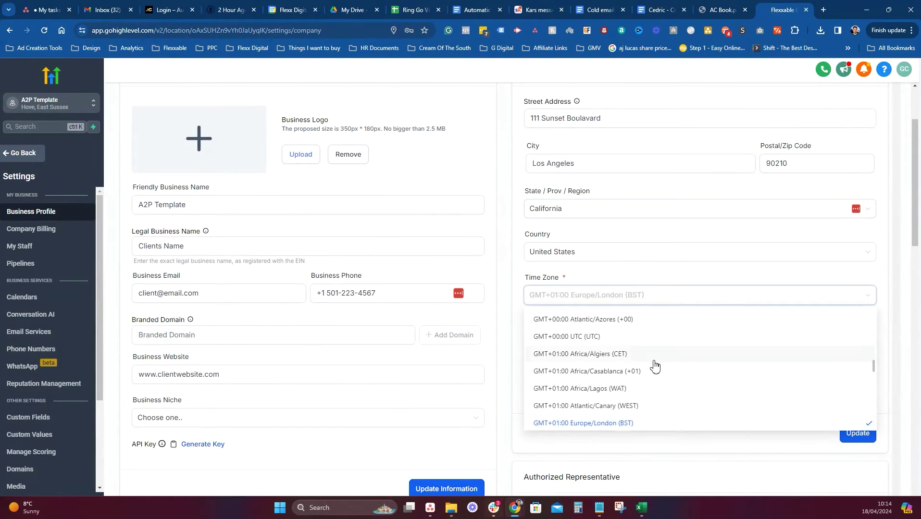
scroll("down", 3)
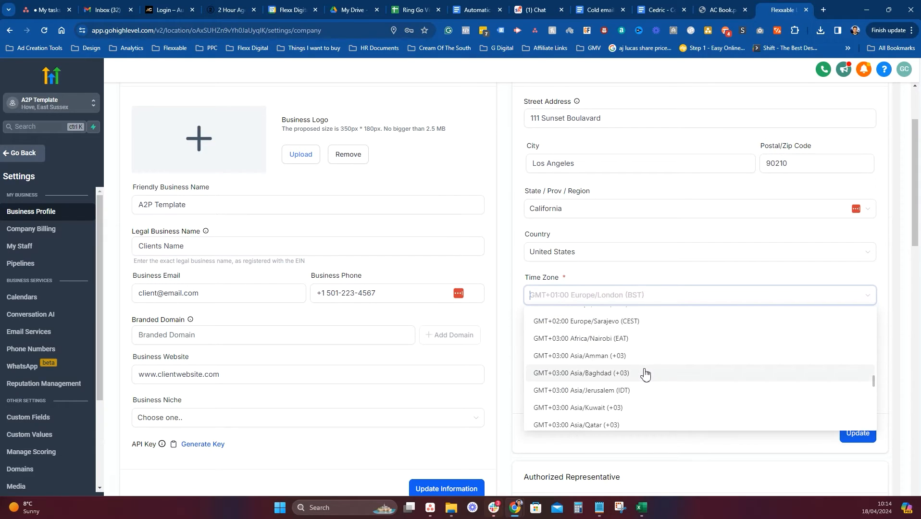
scroll("down", 3)
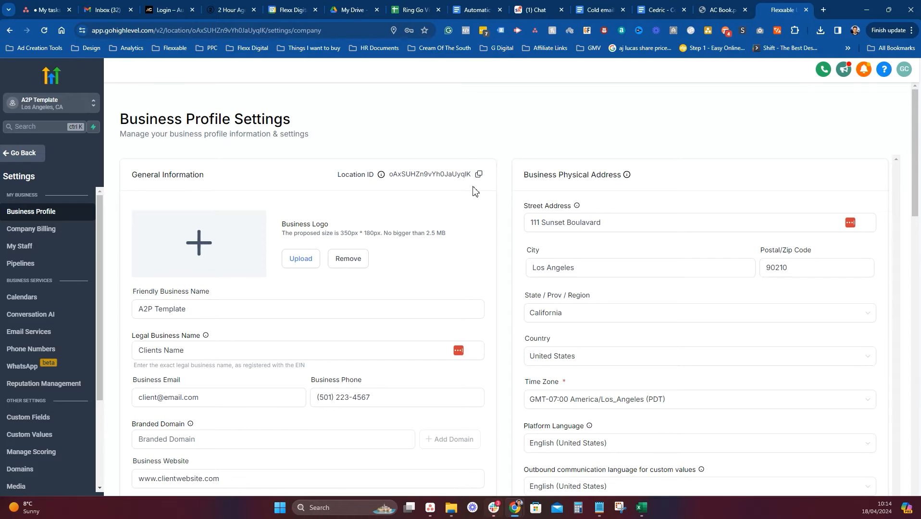
scroll("down", 3)
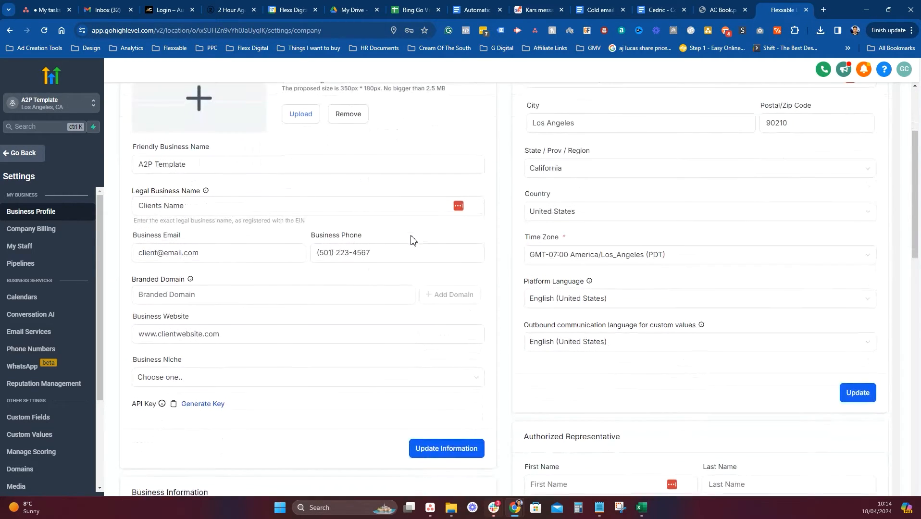
scroll("down", 3)
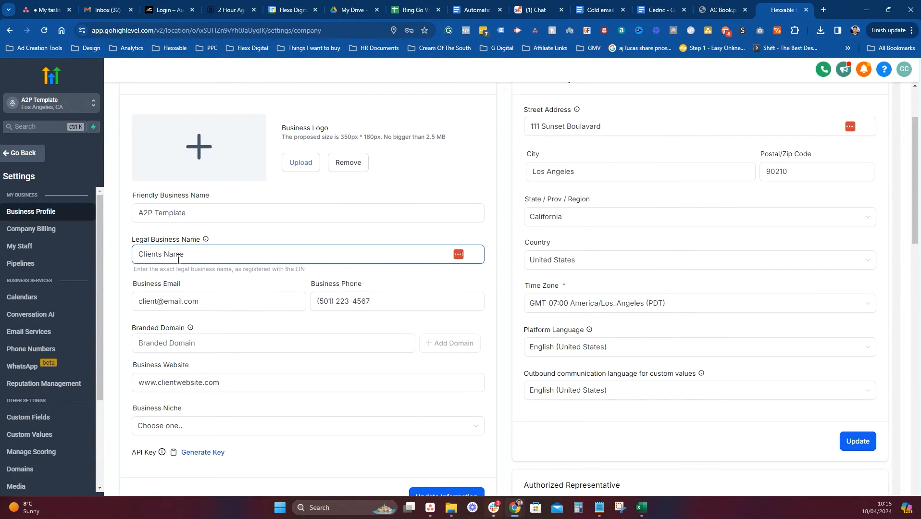
left_click(210, 301)
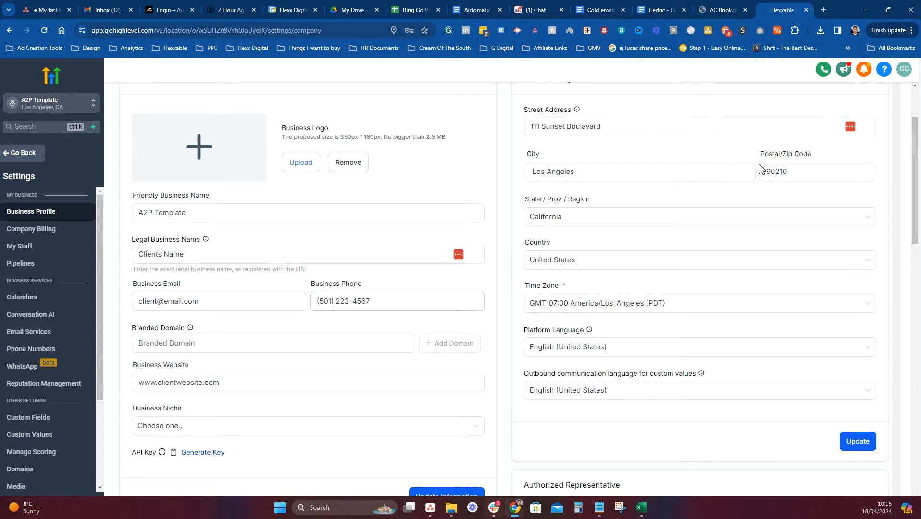
scroll("down", 3)
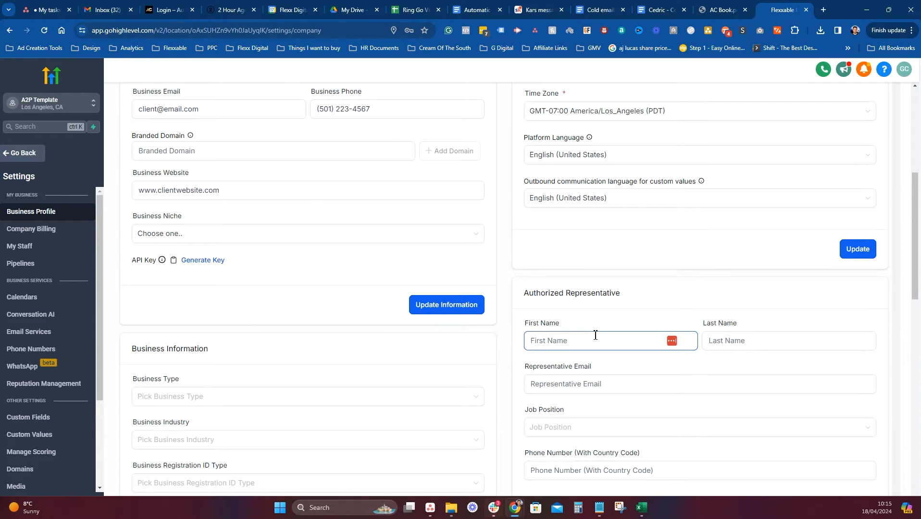
scroll("down", 3)
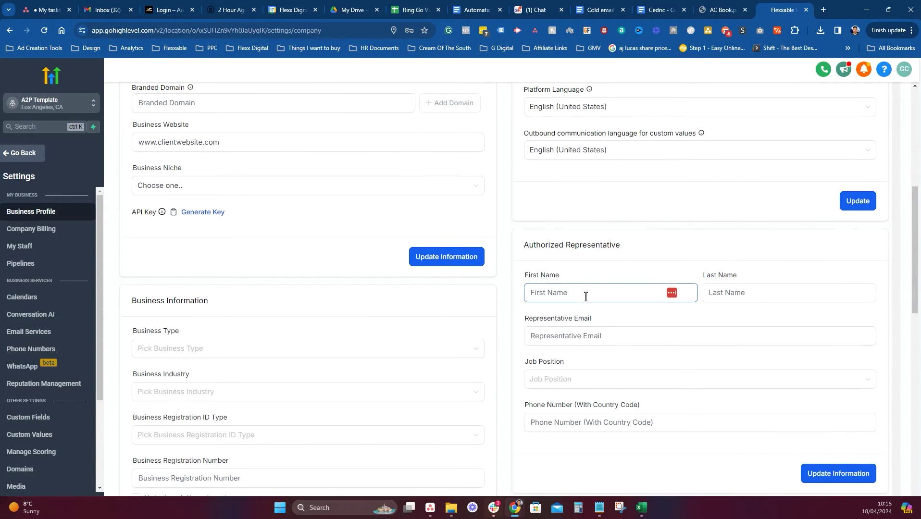
type("G")
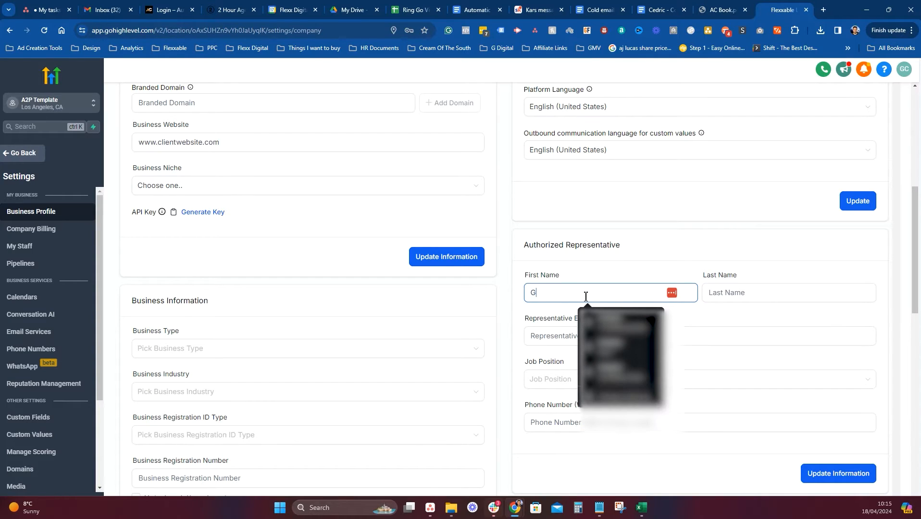
type("Client F Name")
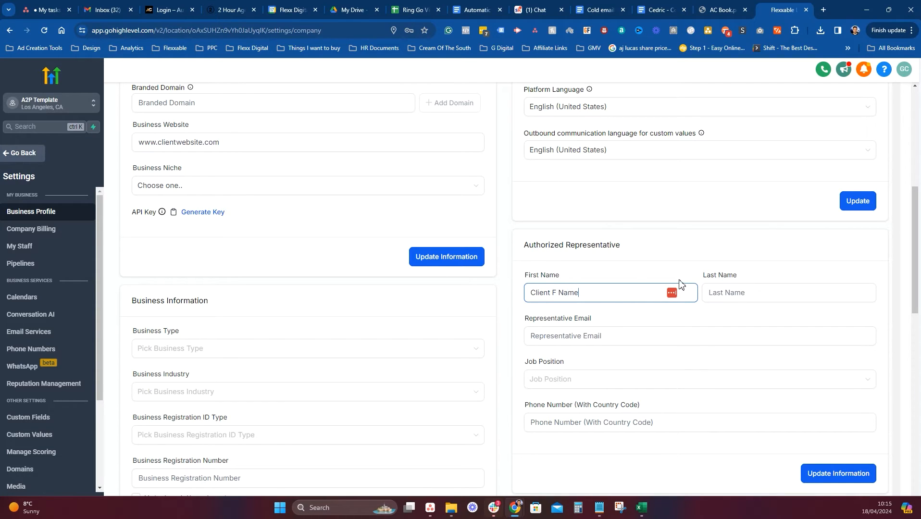
type("Client L")
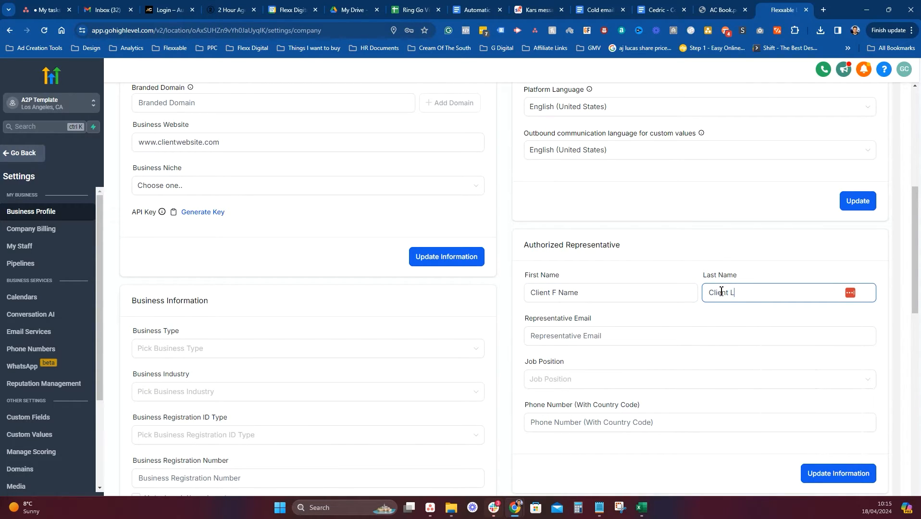
left_click(593, 335)
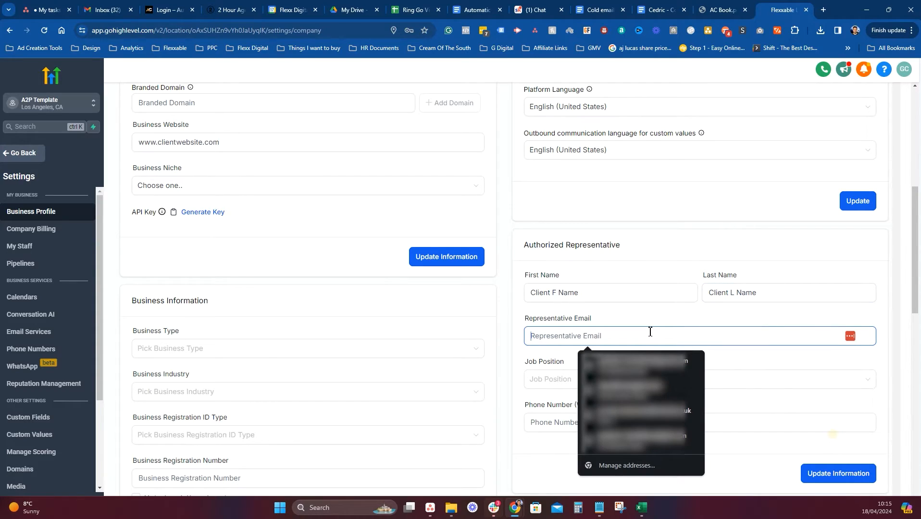
type("client@email.com")
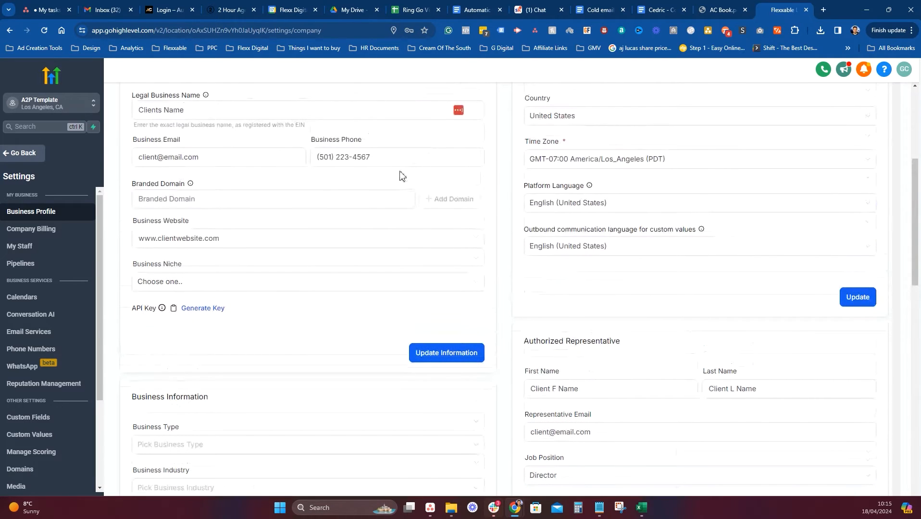
scroll("down", 3)
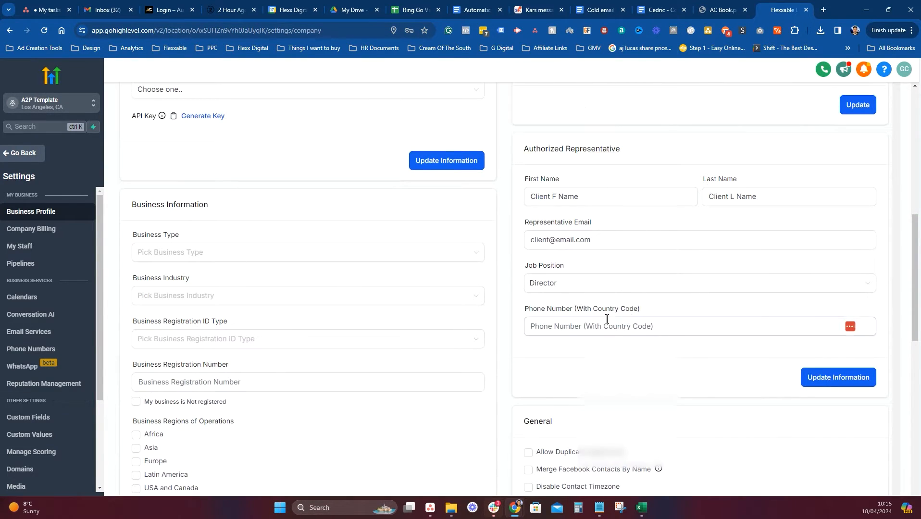
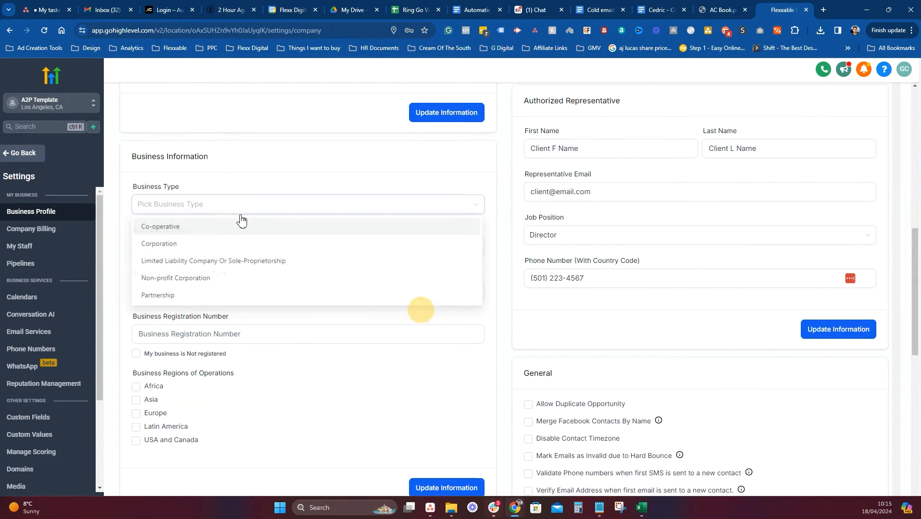
mouse_move(166, 242)
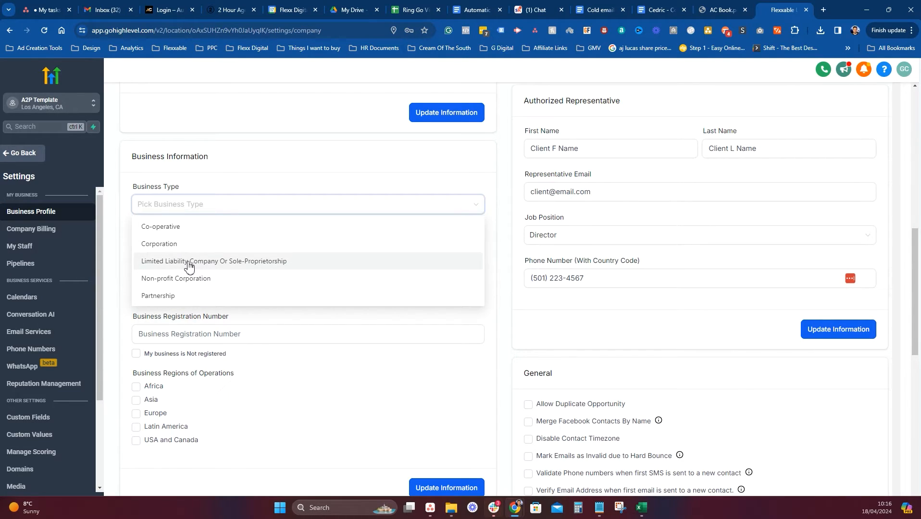
Set business type to LLC or Sole-Proprietorship and industry to Financial.
left_click(214, 261)
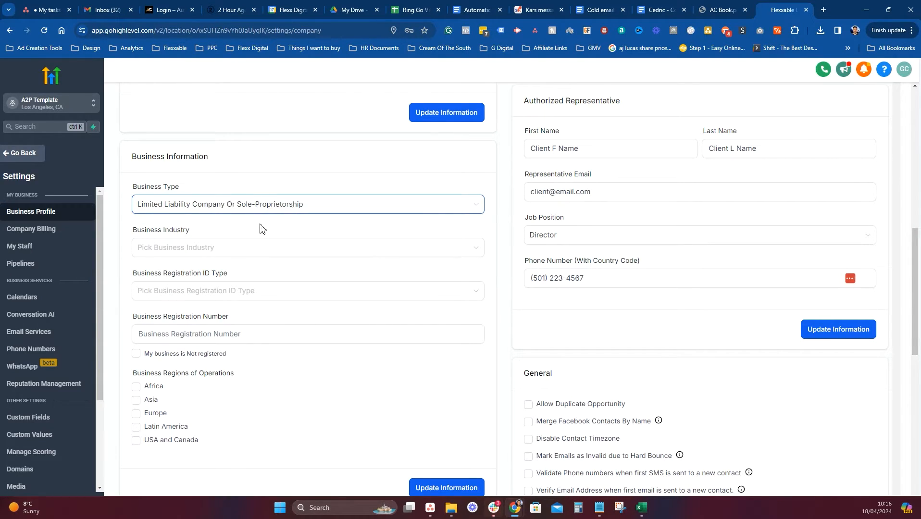
left_click(308, 247)
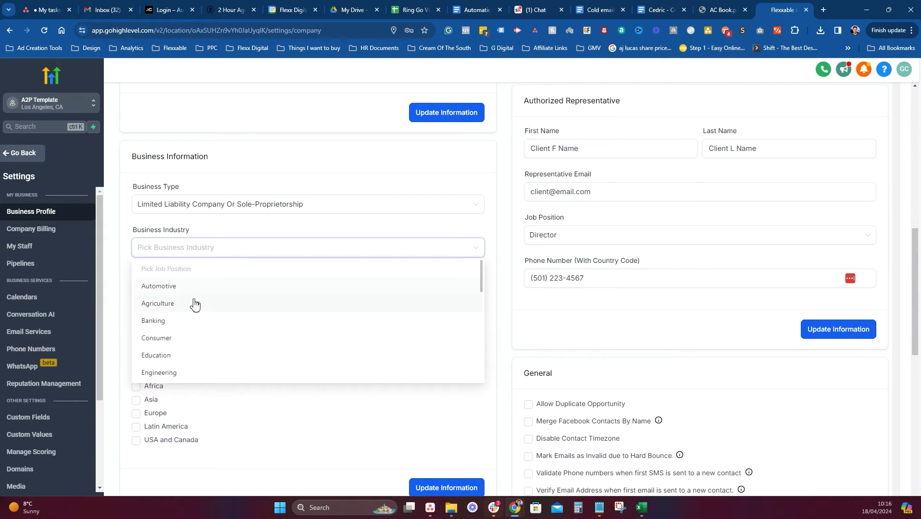
scroll("down", 3)
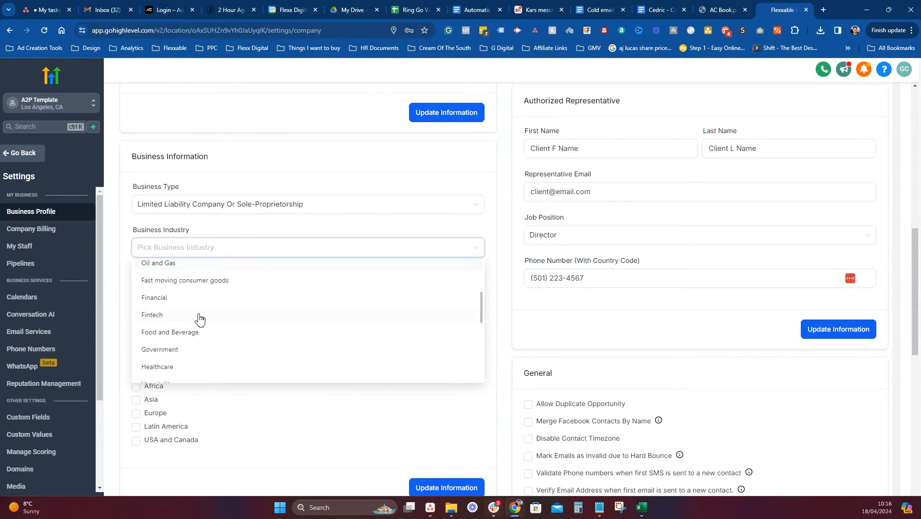
left_click(154, 297)
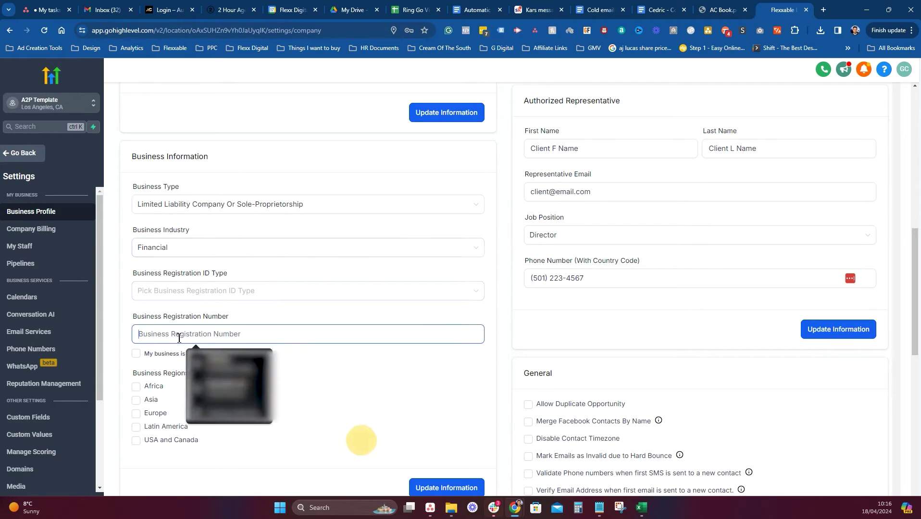
Set registration ID type to USA EIN, enter 'Clients EIN', and tick USA and Canada region.
left_click(306, 291)
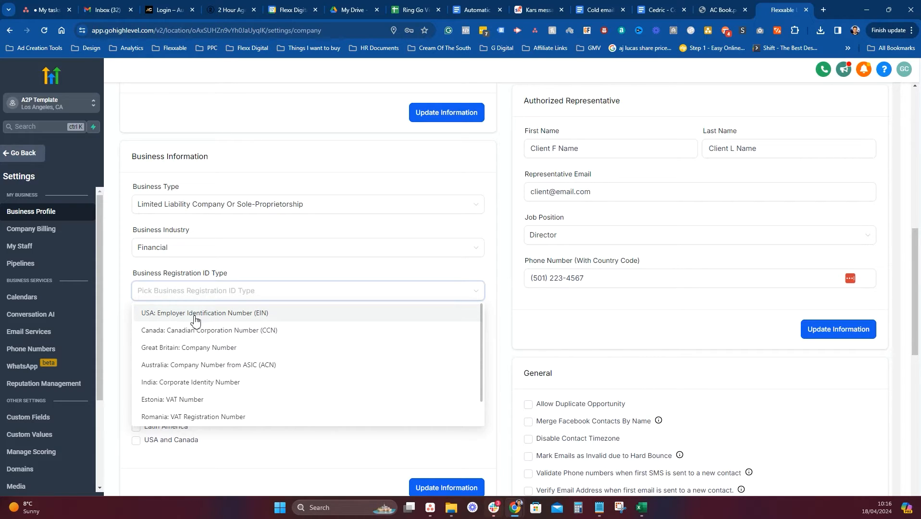
mouse_move(191, 387)
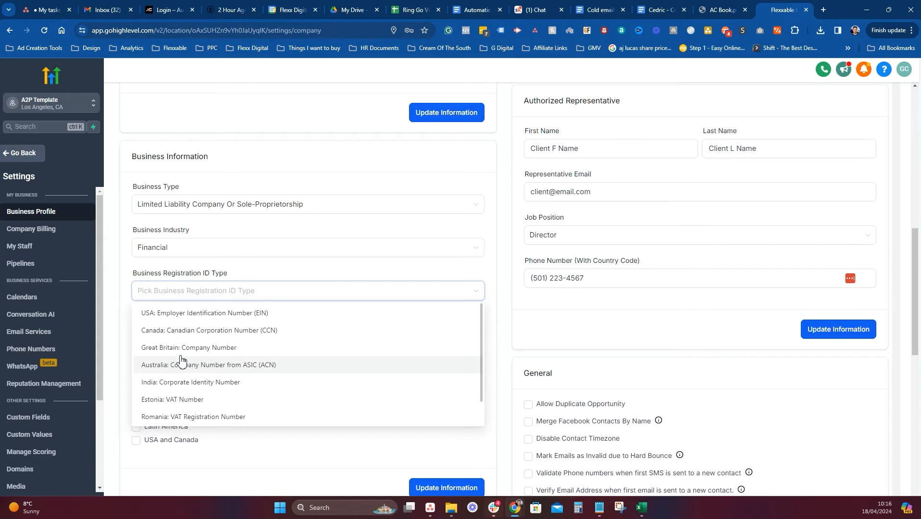
left_click(203, 312)
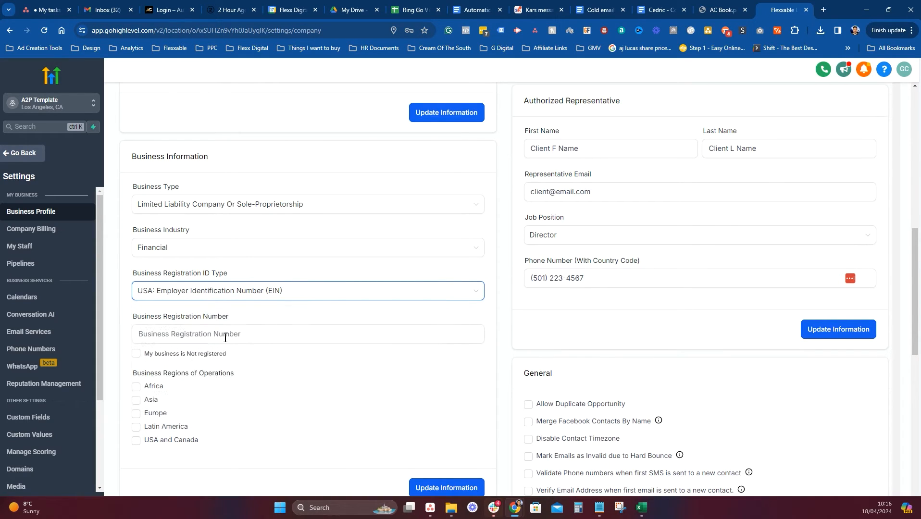
type("12")
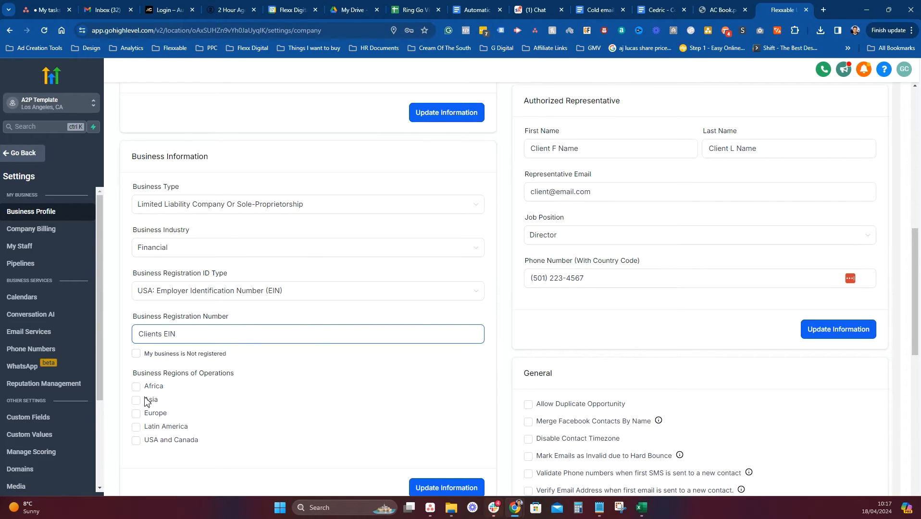
left_click(137, 439)
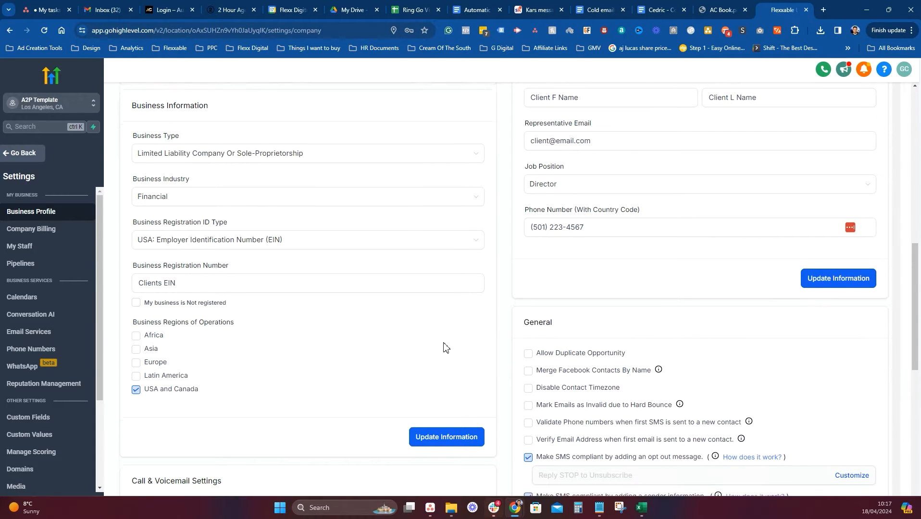
Review the Business Profile fields, then return to the Phone Numbers page.
scroll("down", 3)
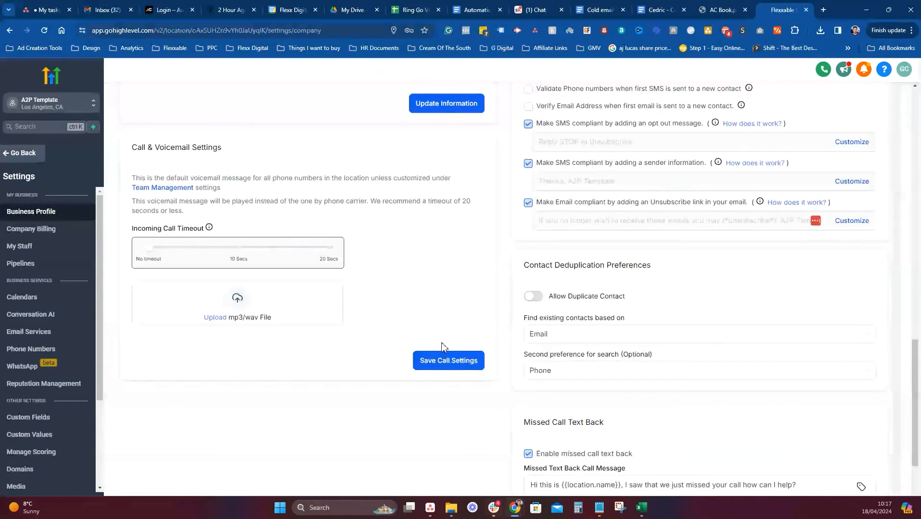
scroll("up", 3)
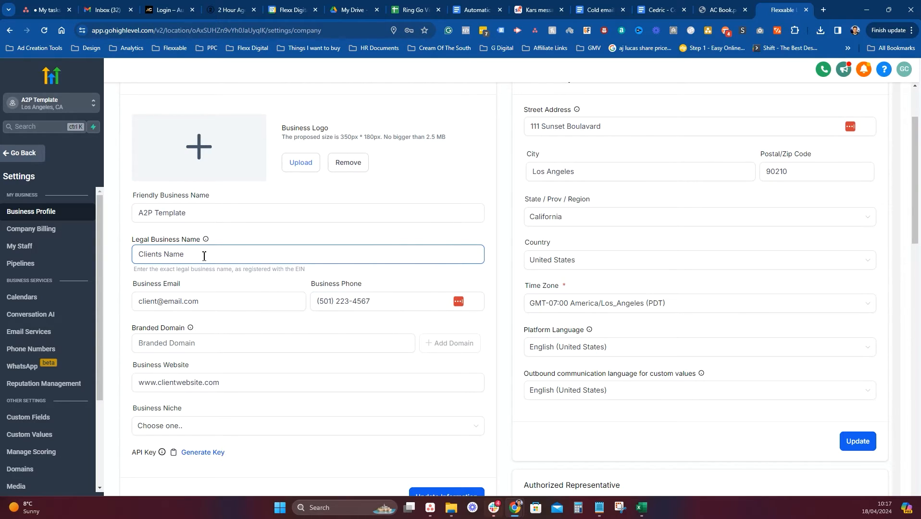
scroll("down", 3)
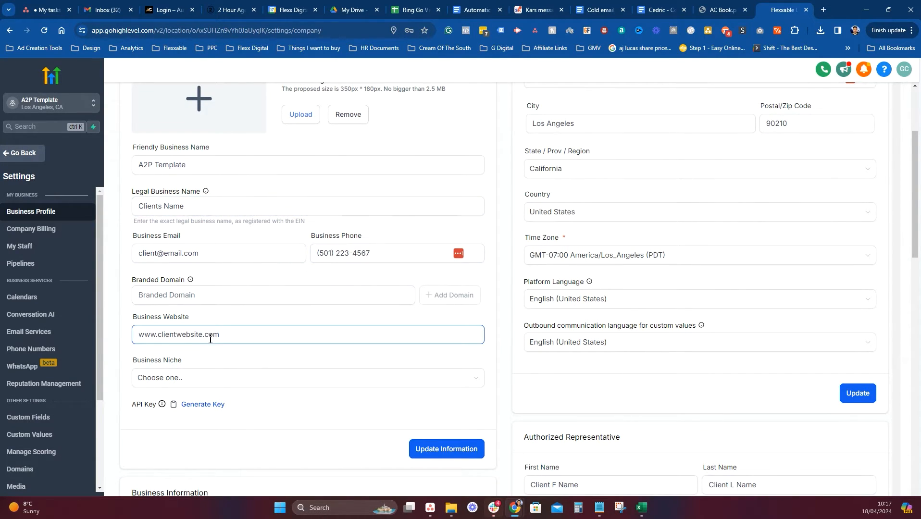
scroll("down", 3)
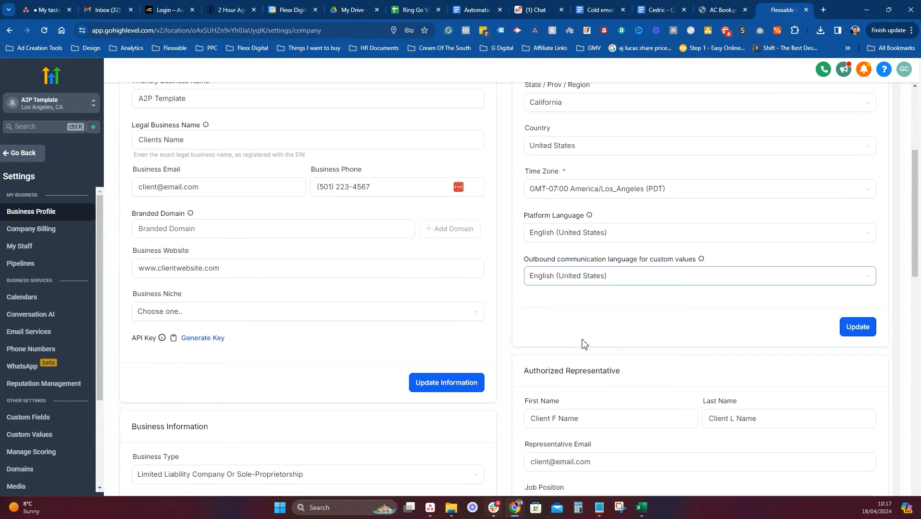
scroll("down", 3)
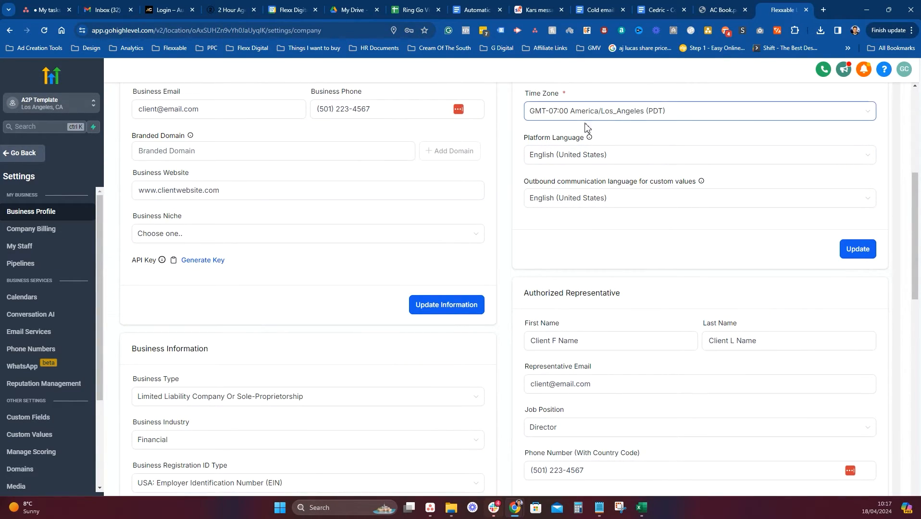
mouse_move(633, 120)
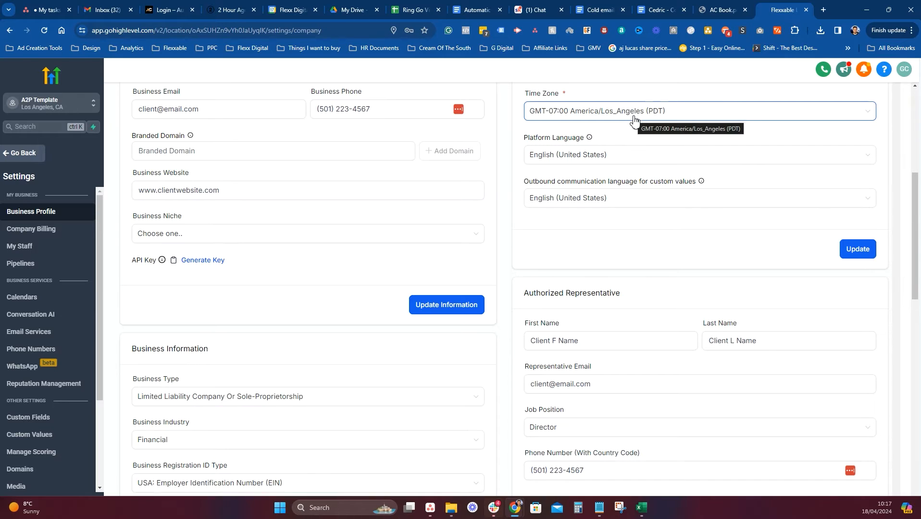
mouse_move(529, 258)
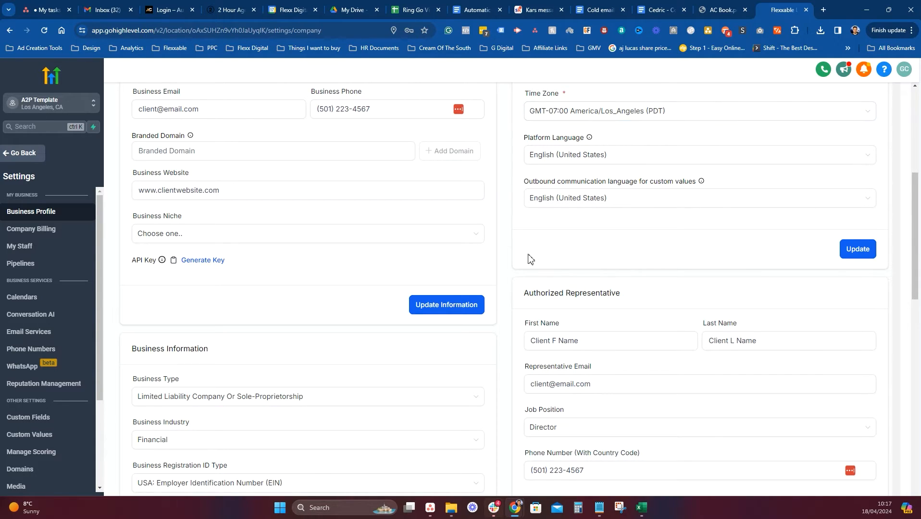
scroll("down", 3)
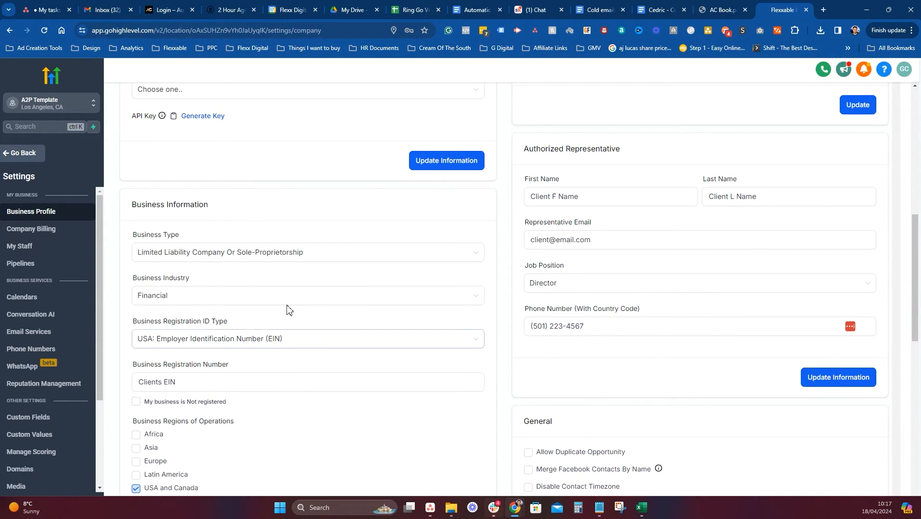
mouse_move(219, 349)
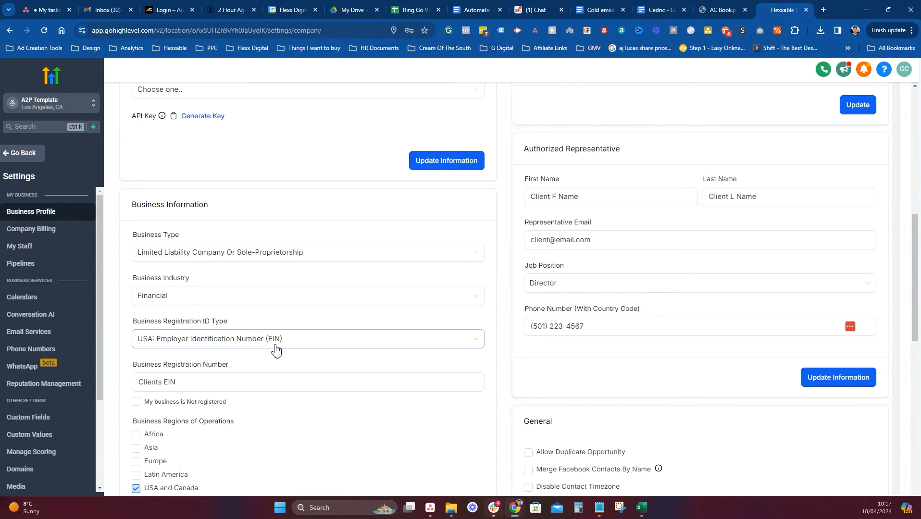
scroll("down", 3)
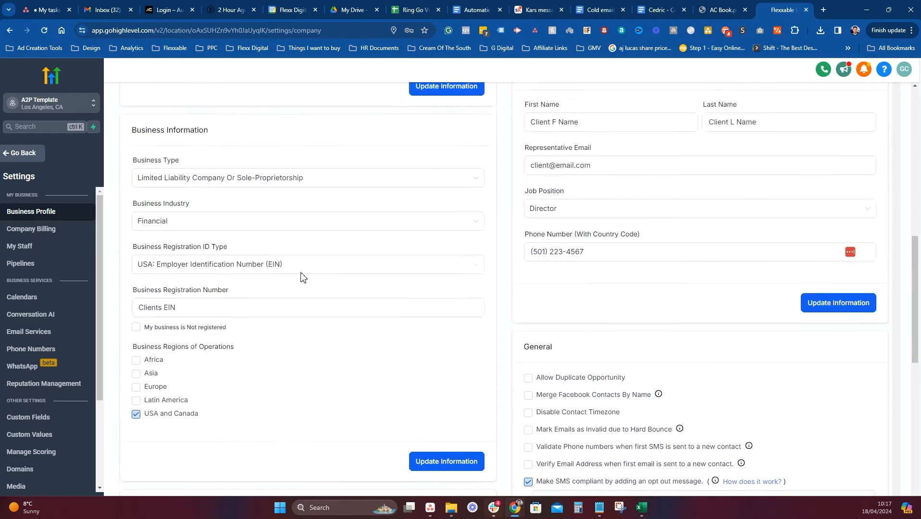
left_click(31, 349)
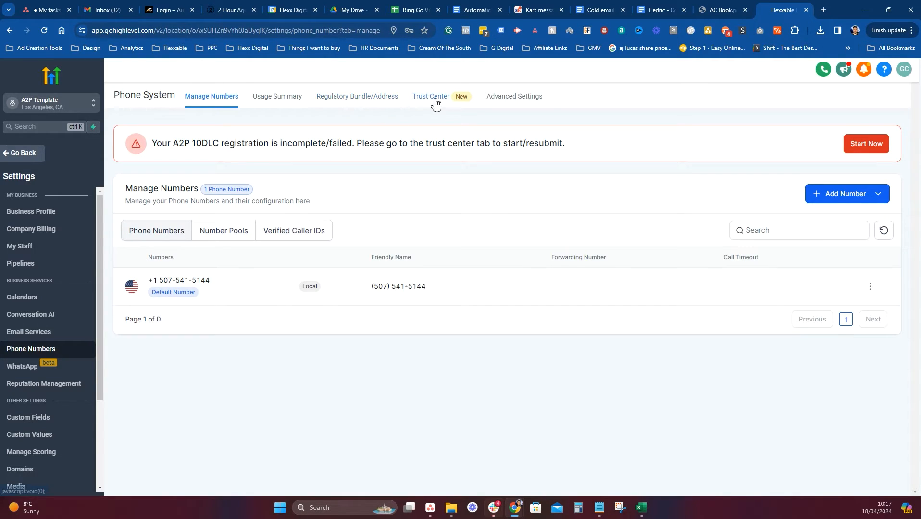
Start A2P registration in Trust Center as a US-based business with a tax ID and continue to Business Details.
left_click(430, 96)
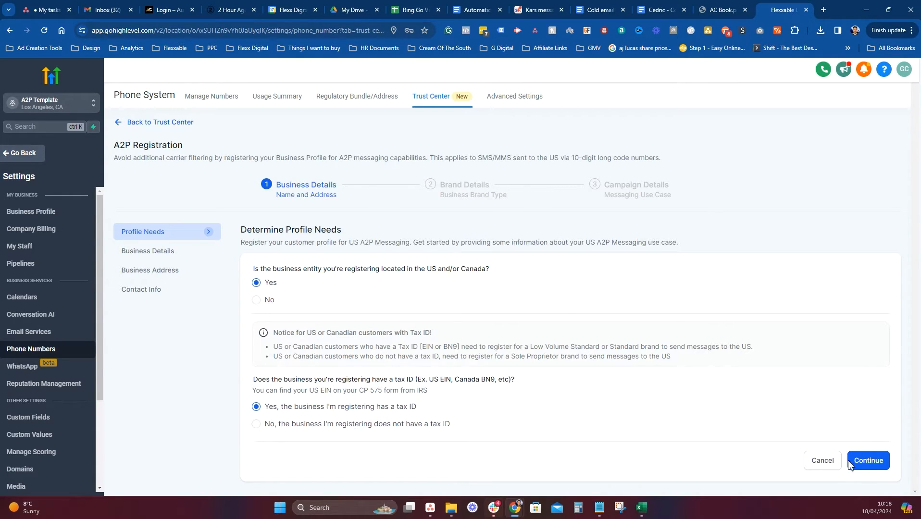
left_click(868, 461)
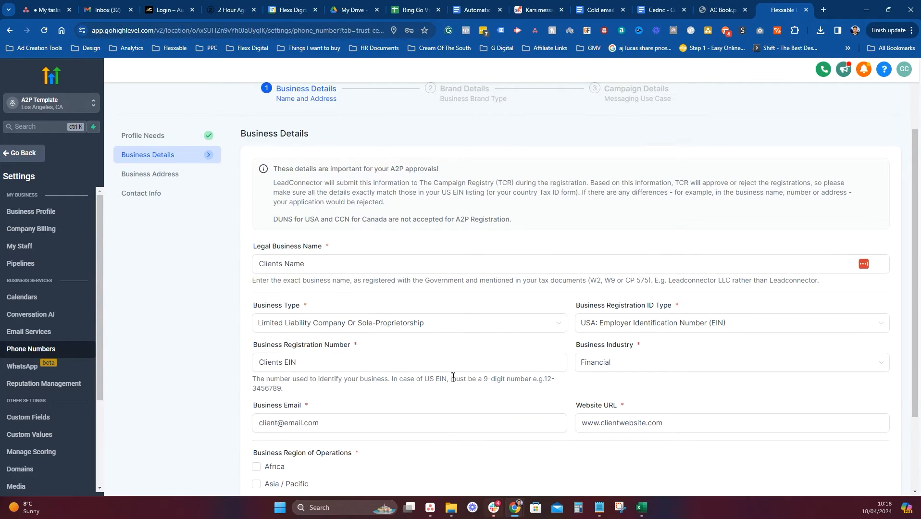
Replace the placeholder Business Registration Number with the EIN 12-3456789.
double_click(277, 362)
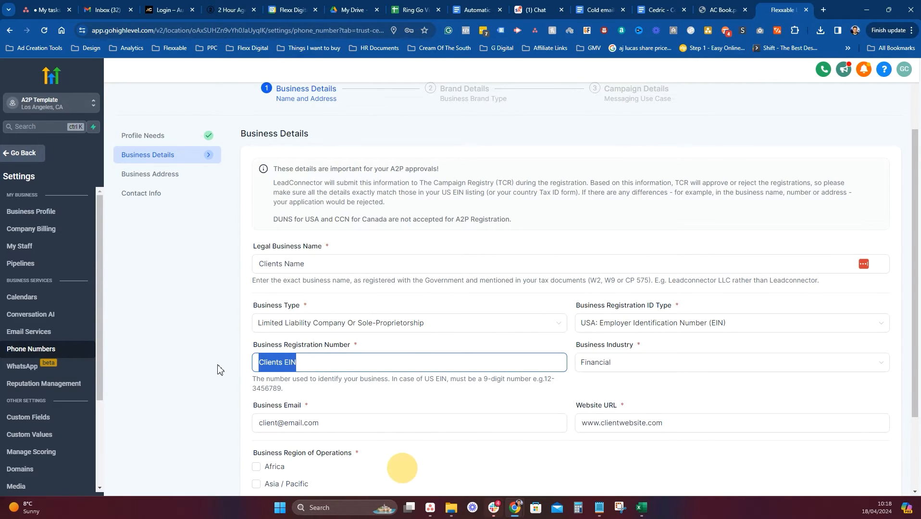
type("12-3456789")
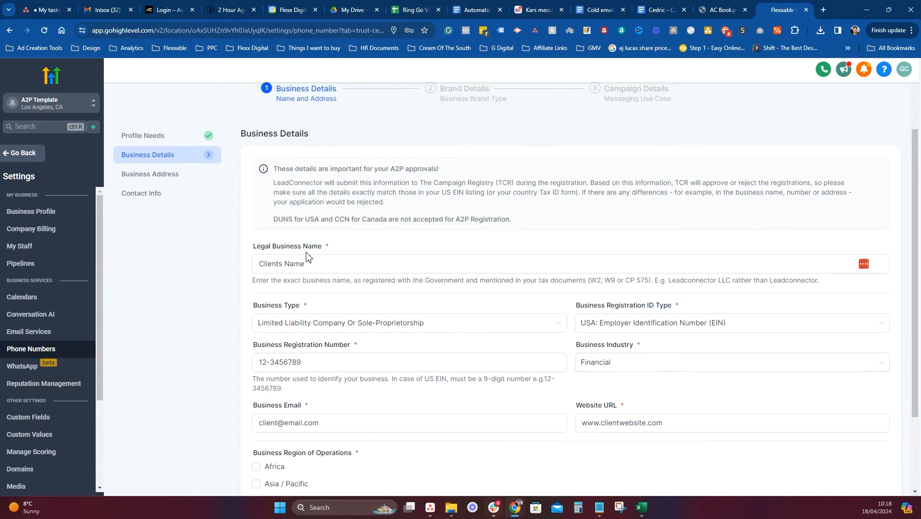
left_click(309, 263)
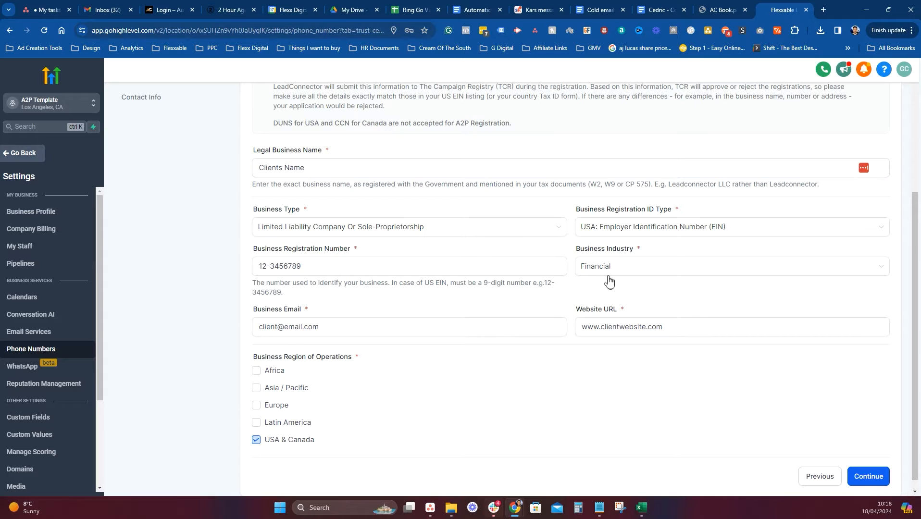
Confirm Business Details, Business Address and Contact Info to reach brand type selection.
left_click(868, 476)
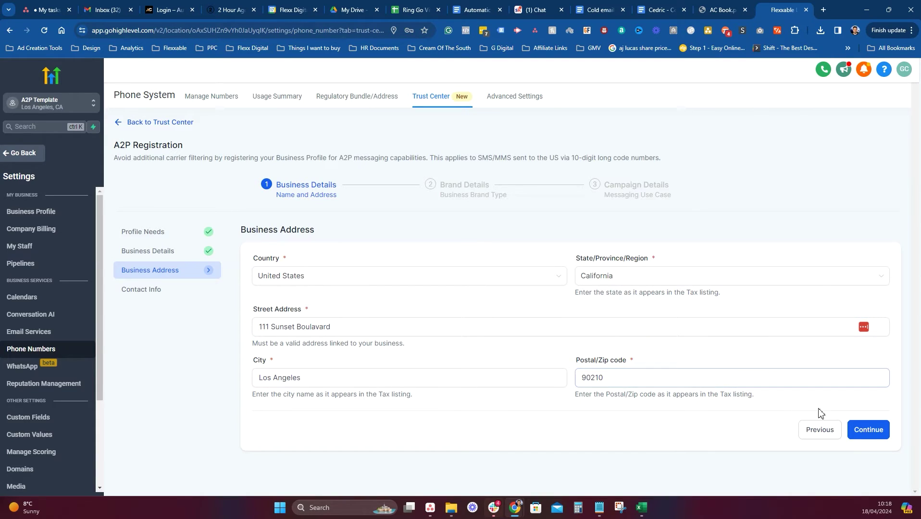
left_click(868, 430)
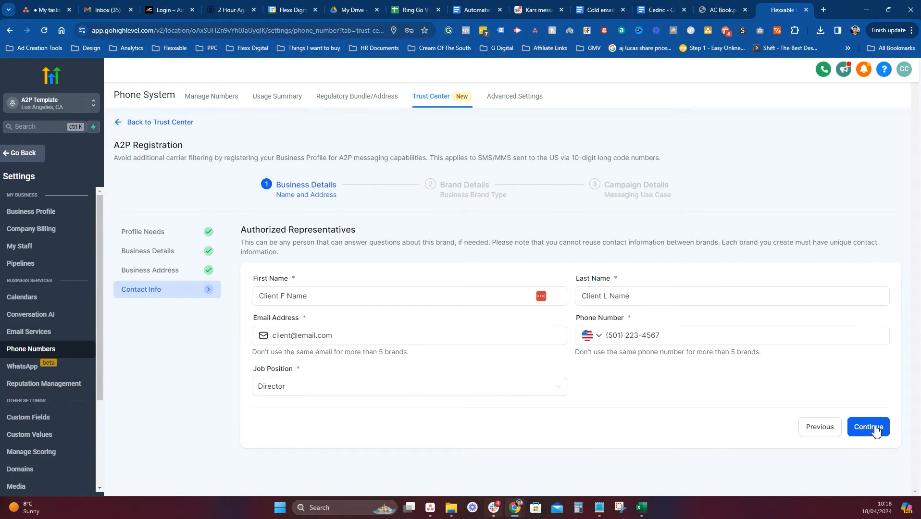
left_click(868, 427)
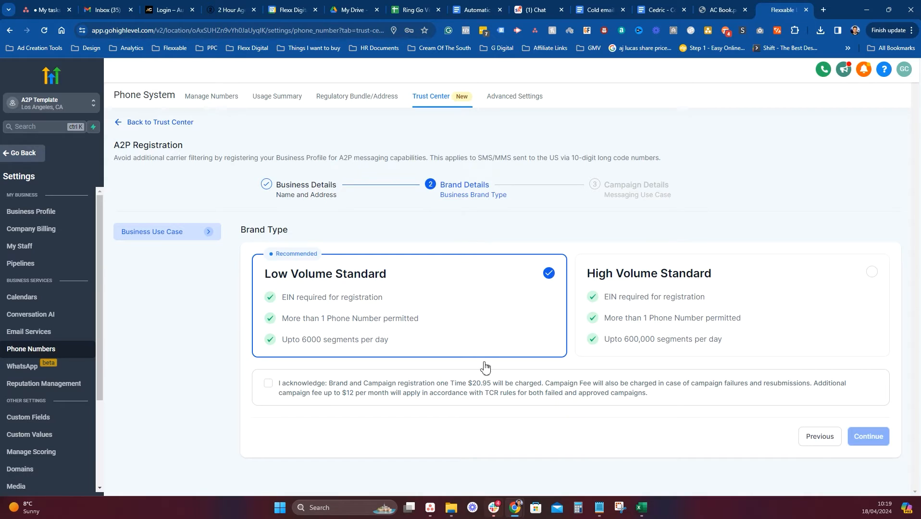
Keep Low Volume Standard, acknowledge the registration fee, and continue to Campaign Details.
left_click(269, 383)
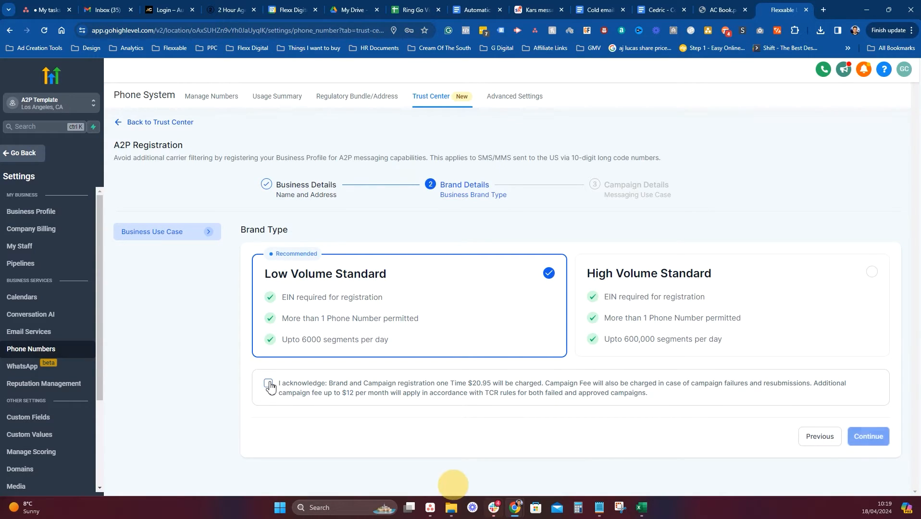
left_click(267, 383)
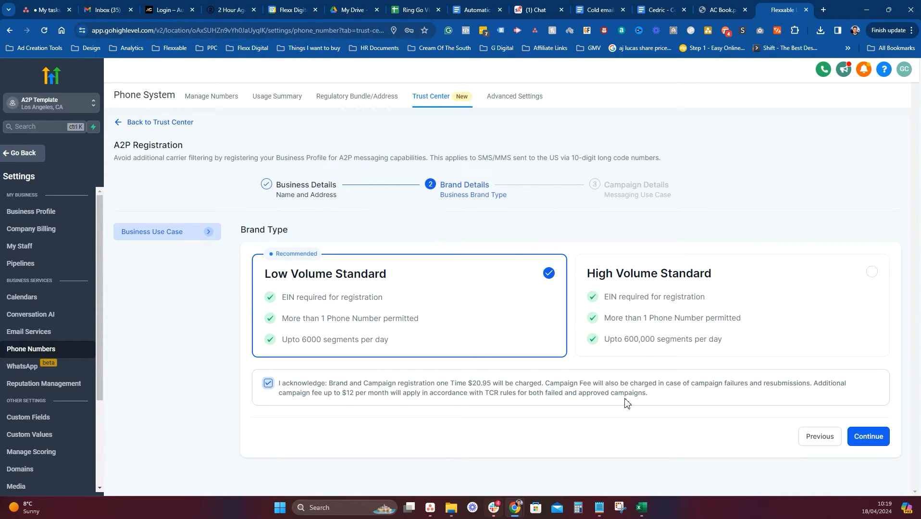
mouse_move(362, 313)
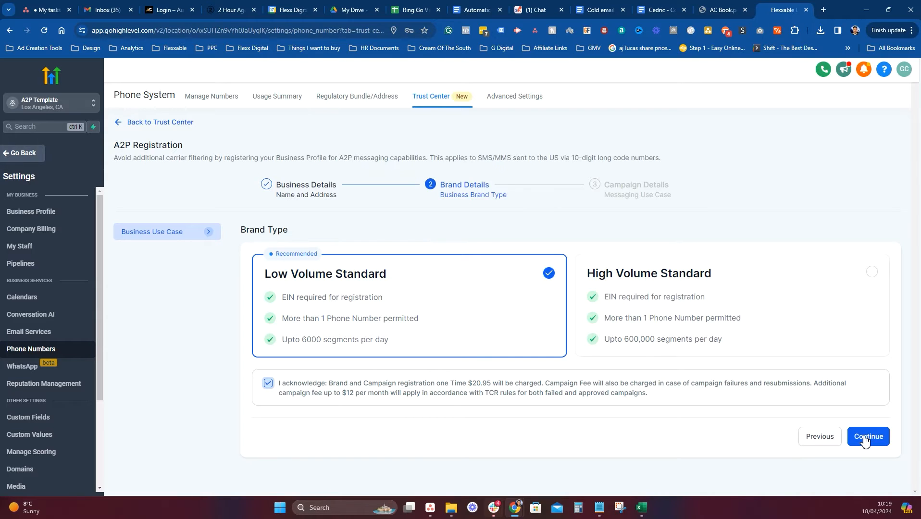
left_click(868, 437)
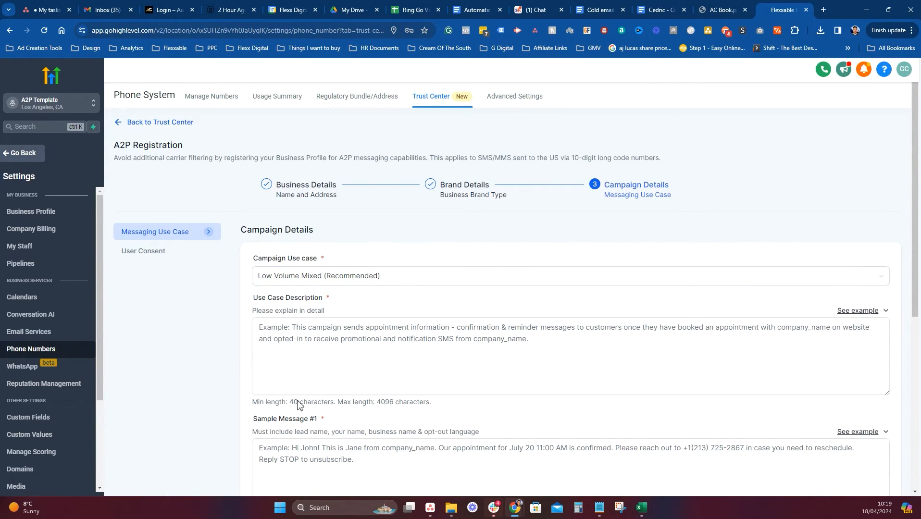
Describe the use case as follow-up messages to previous leads, with 'answered' spelled correctly.
scroll("down", 3)
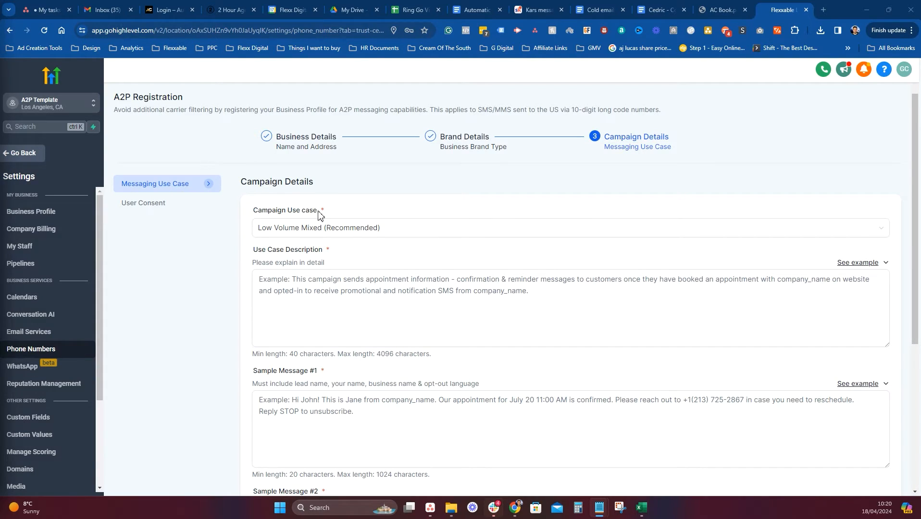
type("This campaign is sending messages to our previous leads to follow up on if they would still like the service they signed up for. They have already sanswered all the necessary Qualification questions and we know they are interested in the service...")
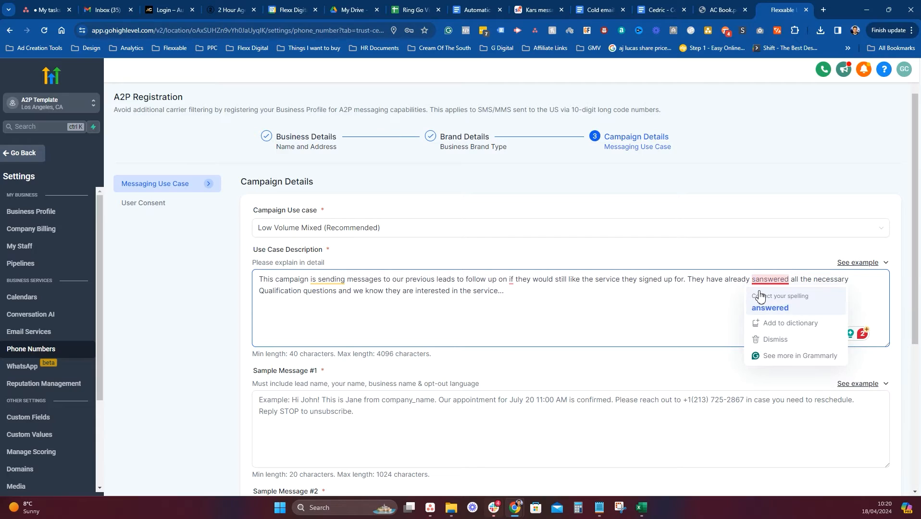
left_click(769, 307)
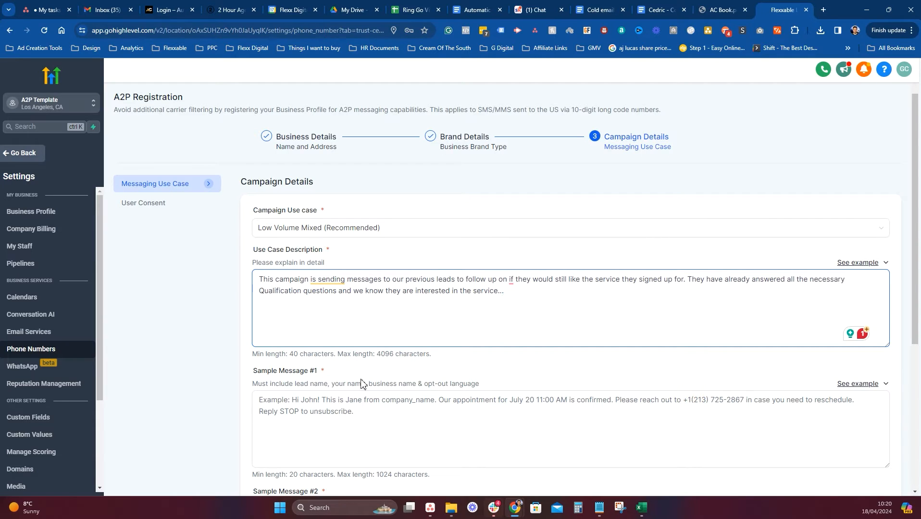
scroll("down", 3)
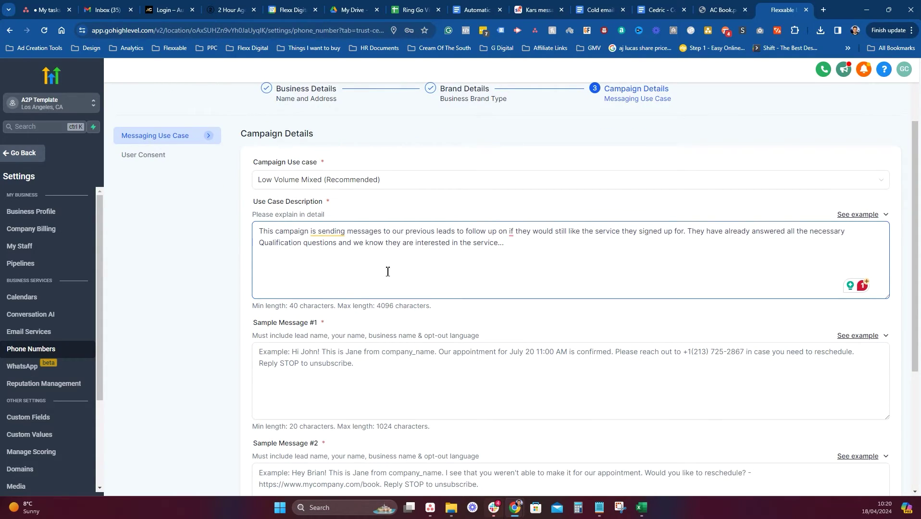
scroll("down", 3)
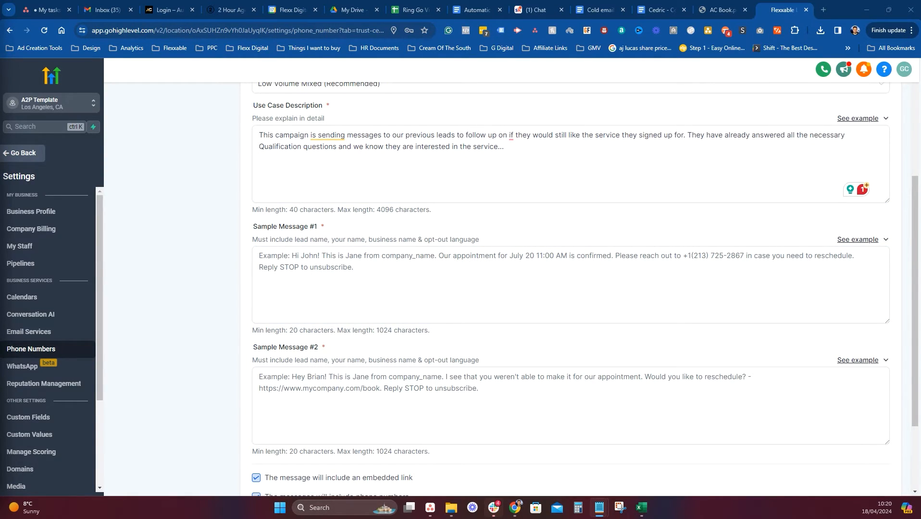
Fill Sample Message #1 with the YOU ANDROID NAME / CLIENT NAME placeholder text ending 'Reply STOP to Unsubscribe.'.
type("Hi, it's YOU ANDROID NAME from CLIENT NAME, is that the same FIRST NAME who looked into getting SERVICE/Product from us recently? Reply STOP to Unsubscribe.")
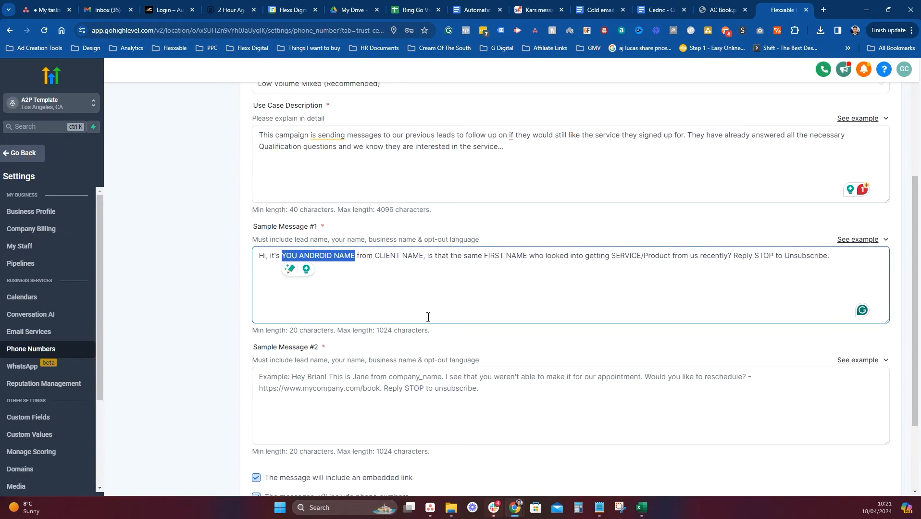
double_click(396, 256)
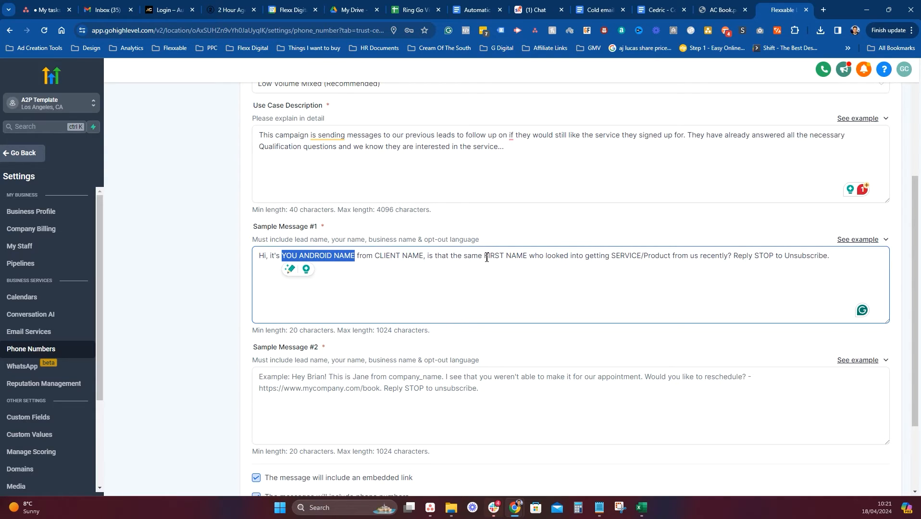
right_click(509, 282)
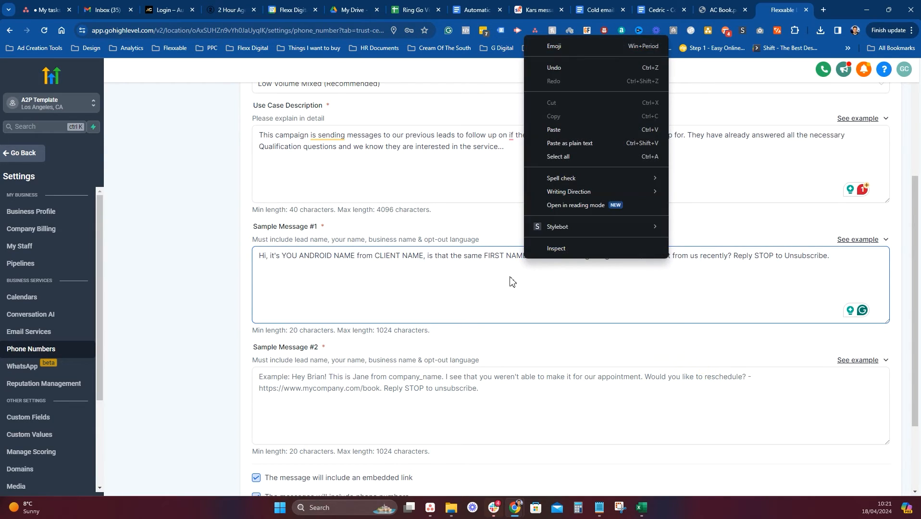
left_click(494, 284)
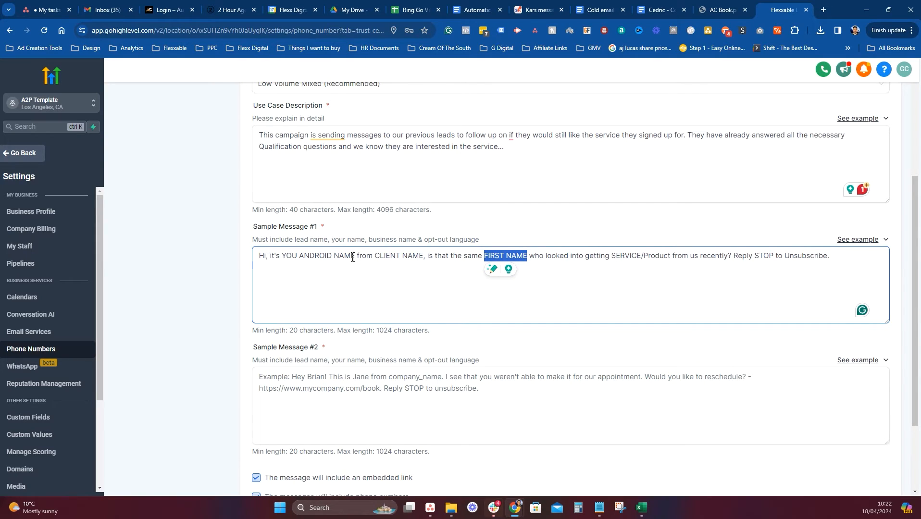
left_click(423, 255)
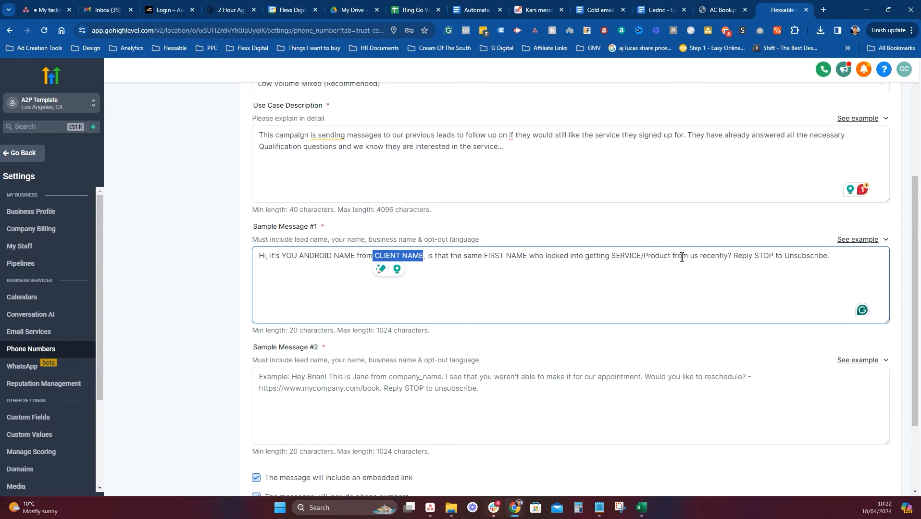
double_click(658, 255)
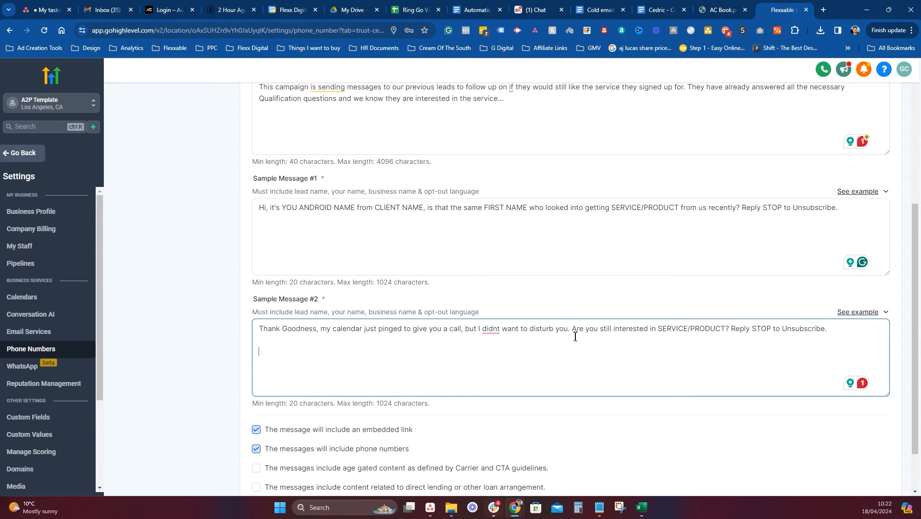
Scroll down past the finished sample messages to the content options.
scroll("down", 3)
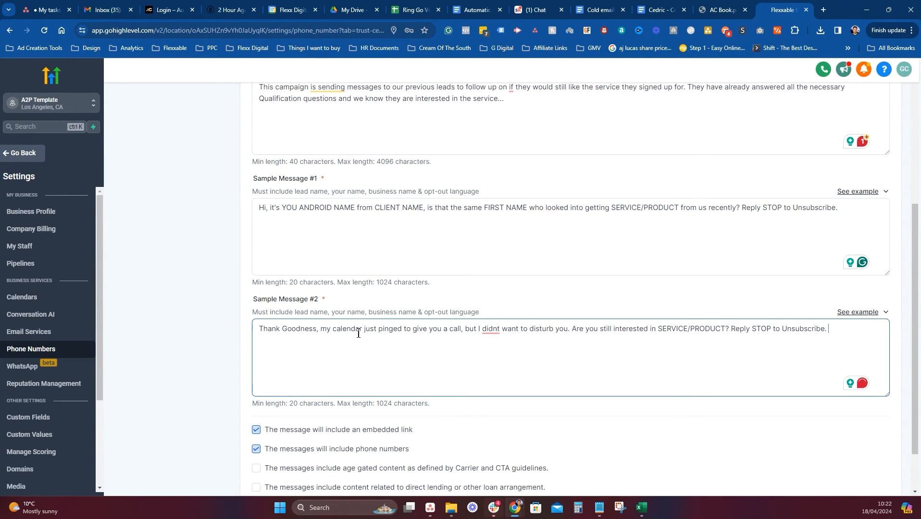
scroll("down", 3)
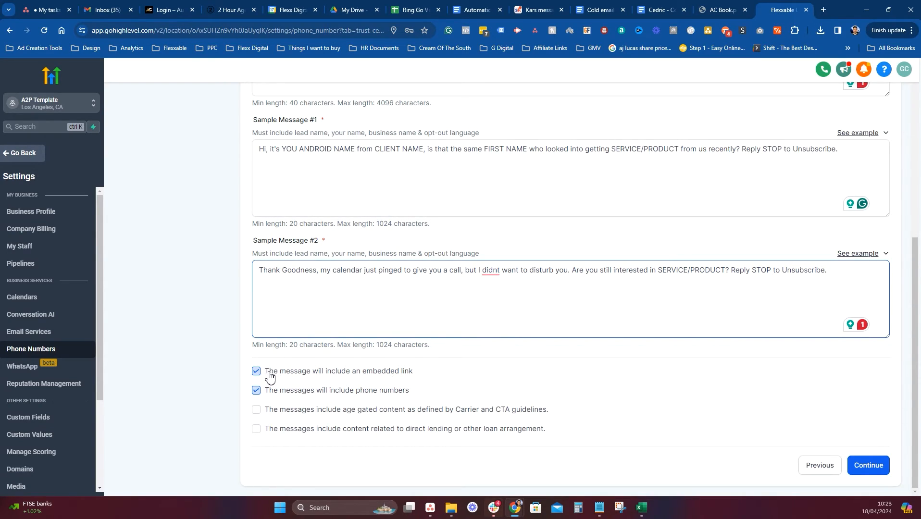
Leave the embedded link and phone numbers options ticked and continue to User Consent.
left_click(256, 371)
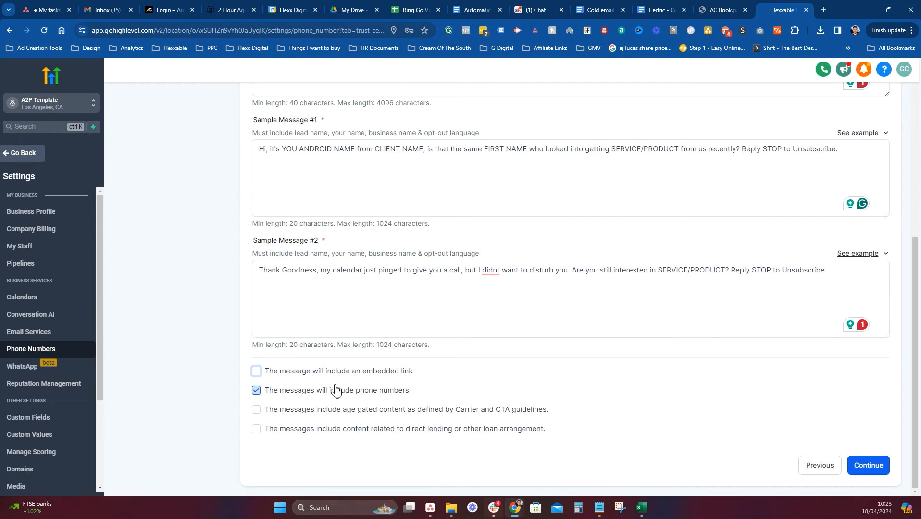
left_click(256, 390)
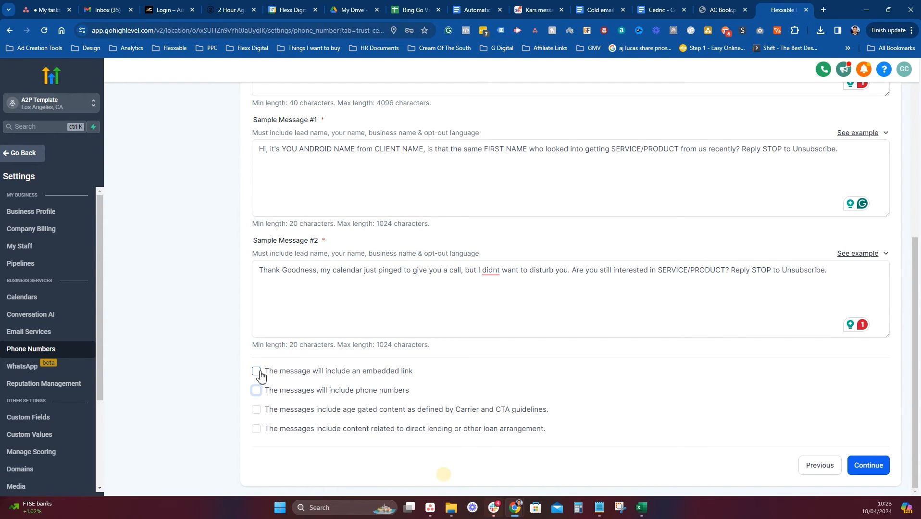
left_click(255, 371)
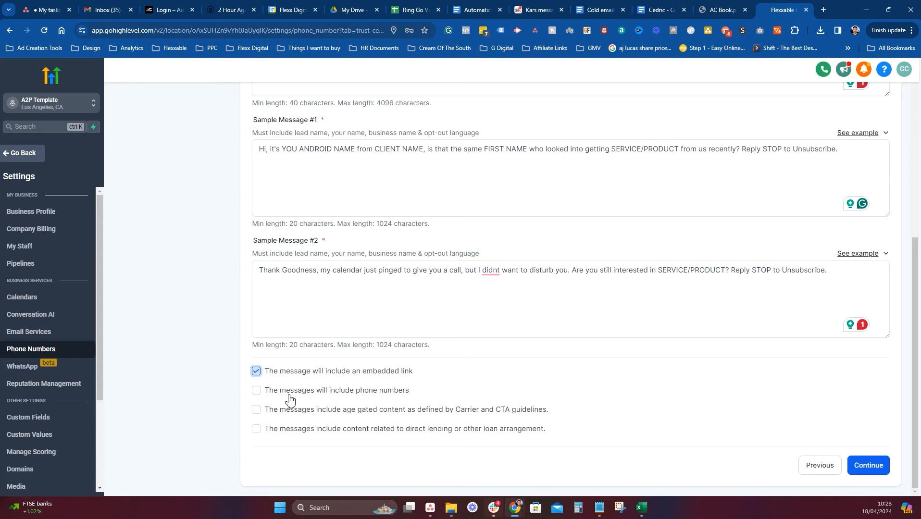
left_click(256, 391)
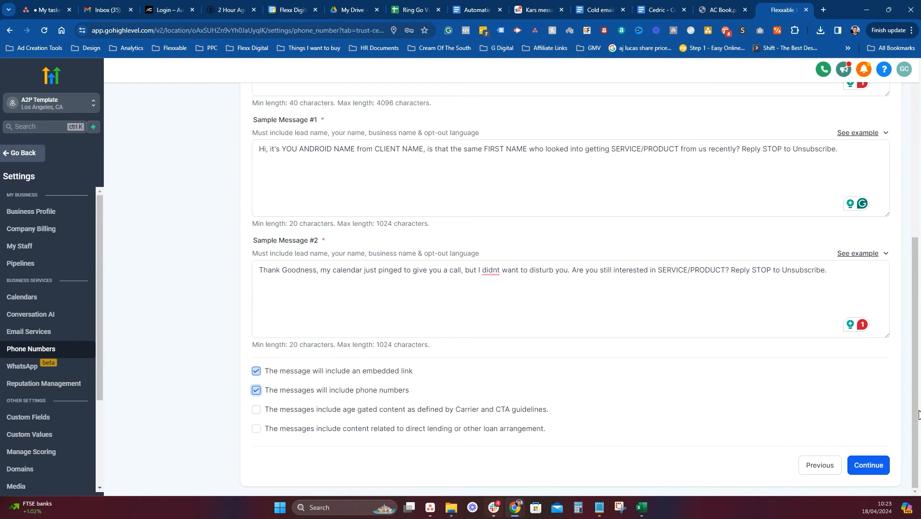
left_click(869, 464)
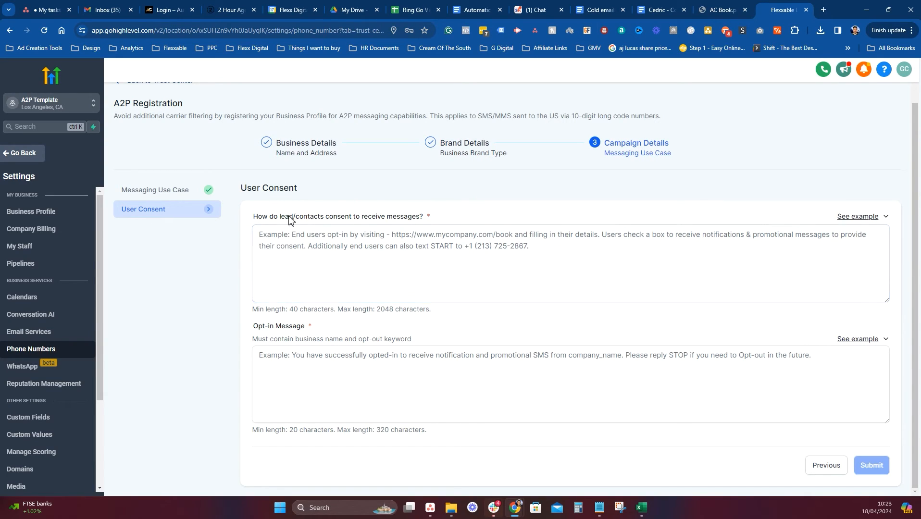
Enter the consent explanation (form opt-in, texting START, policy links) with 'opt-in' hyphenated.
left_click(496, 240)
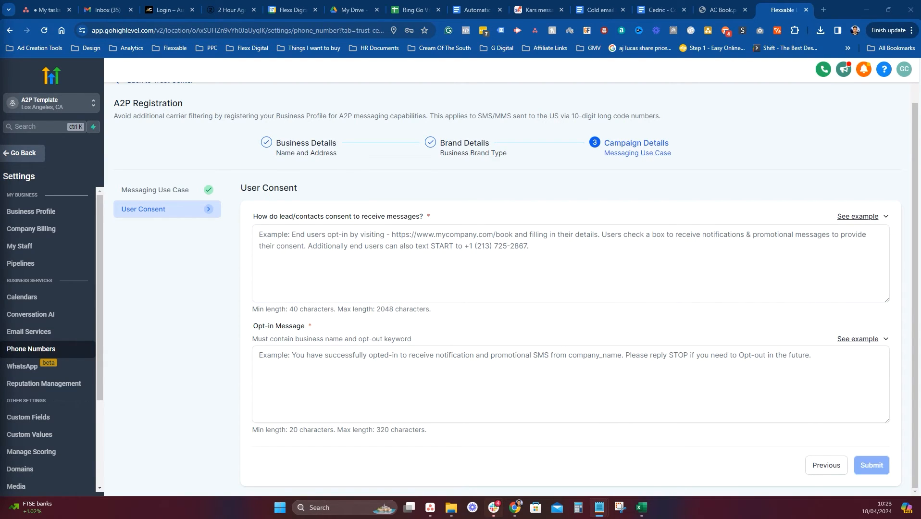
left_click(376, 263)
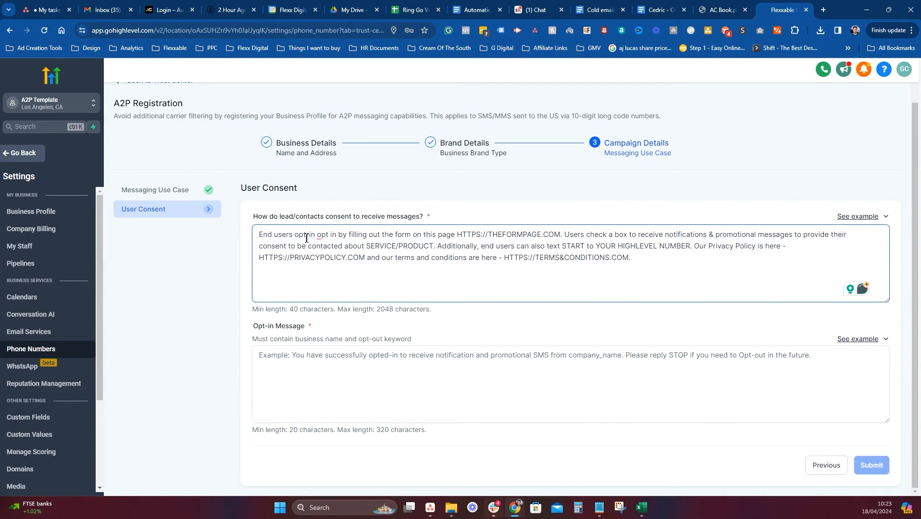
left_click(325, 234)
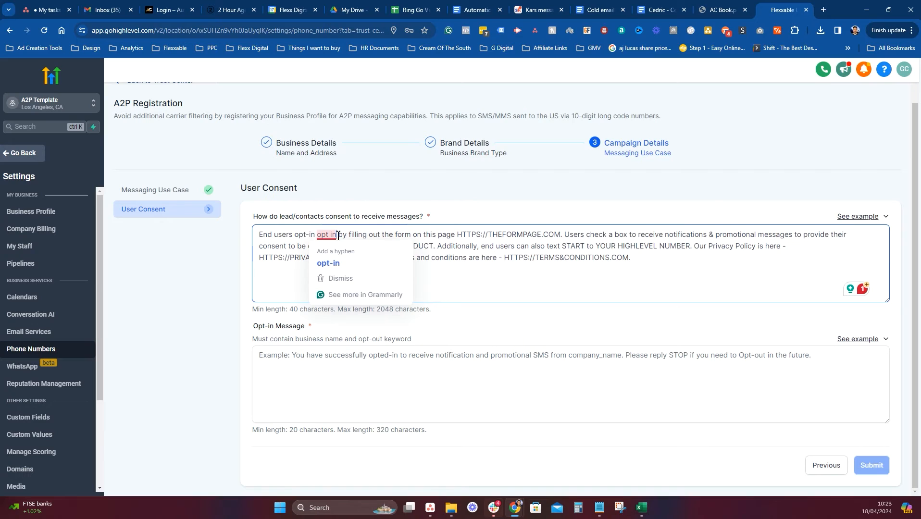
left_click(328, 263)
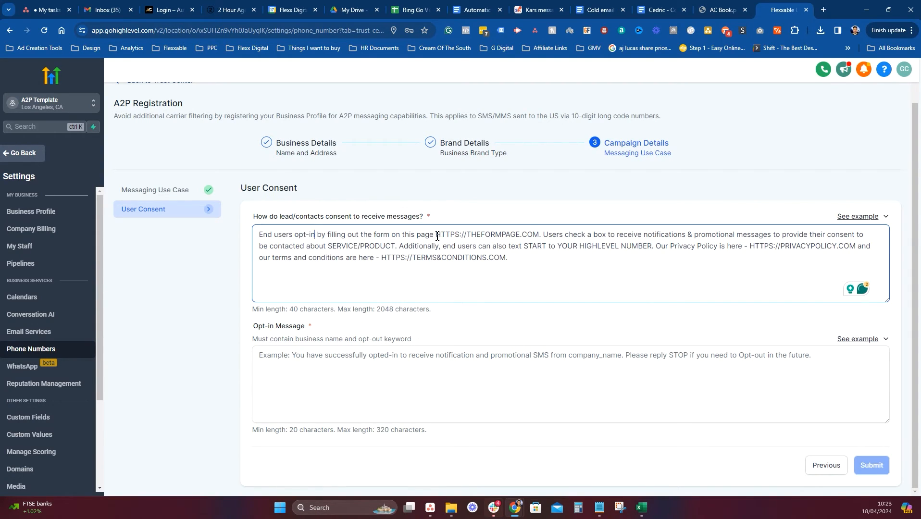
double_click(489, 233)
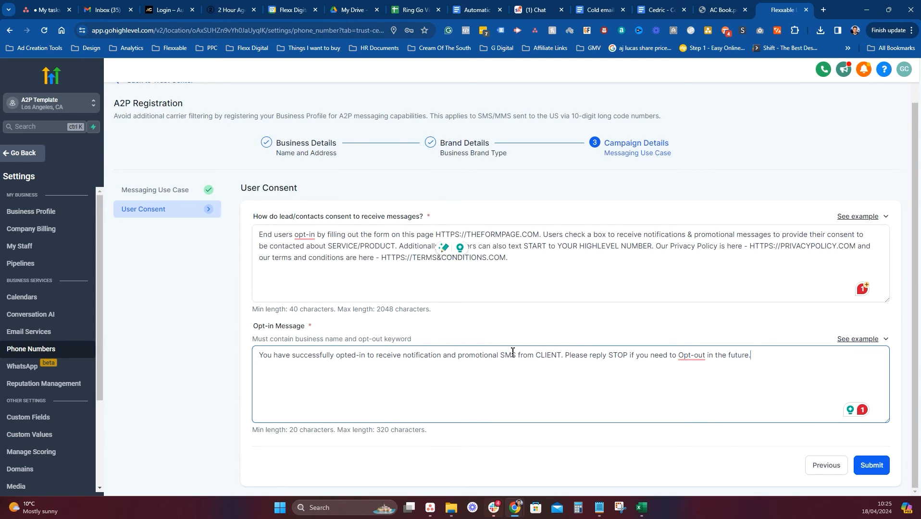
Review the Opt-in Message wording around 'SMS' before submitting.
double_click(546, 355)
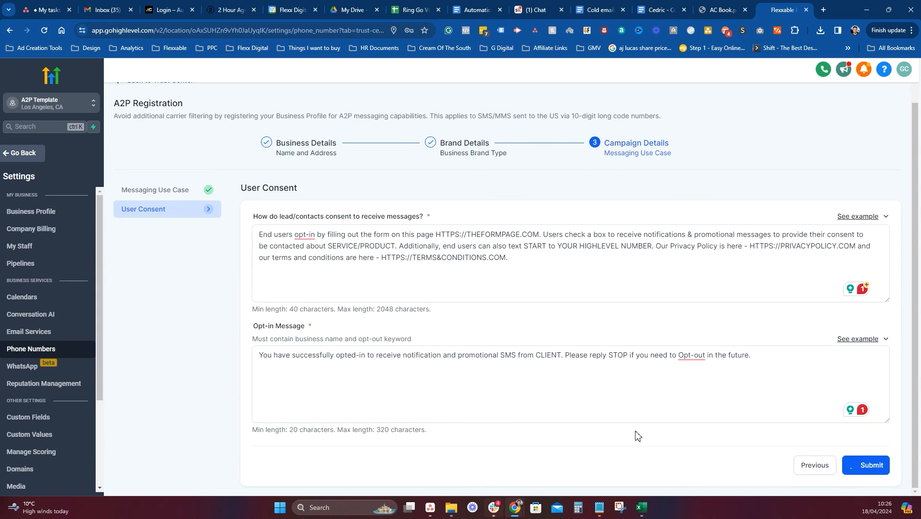
Submit the A2P registration and dismiss the success notice on the Trust Center A2P page.
left_click(866, 465)
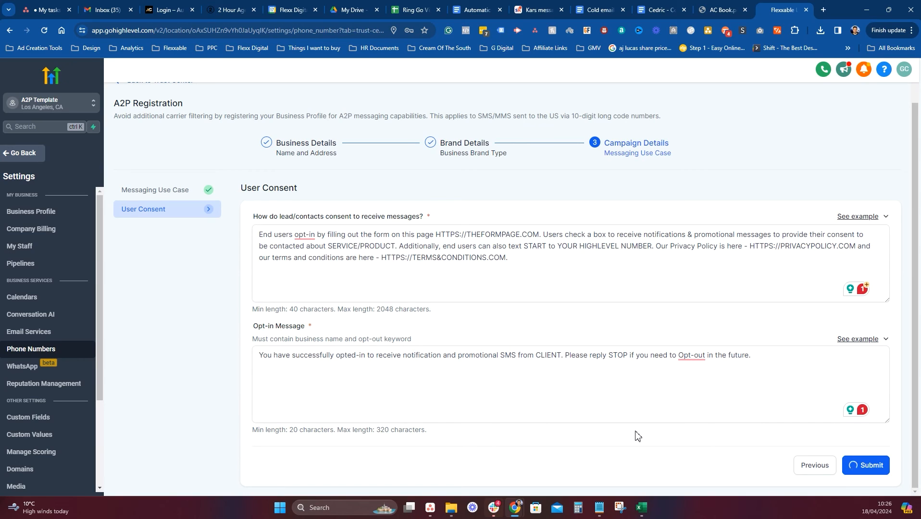
left_click(873, 464)
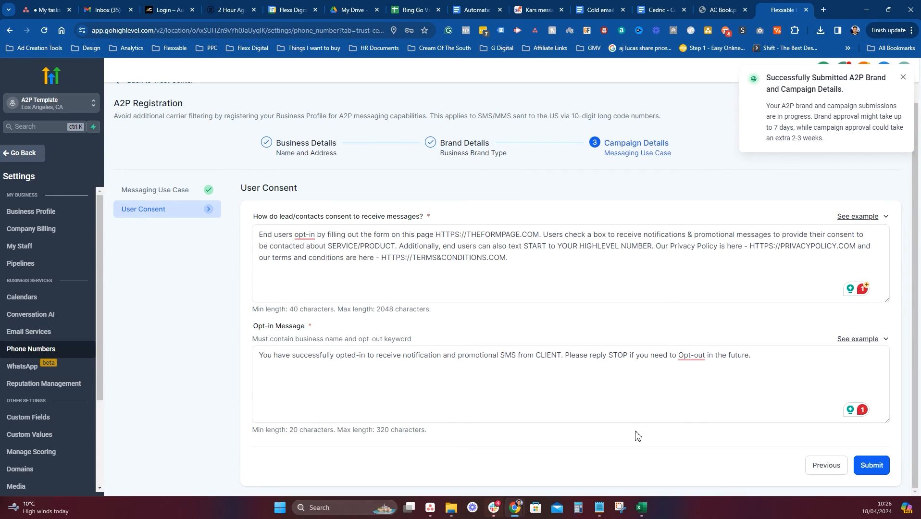
left_click(872, 466)
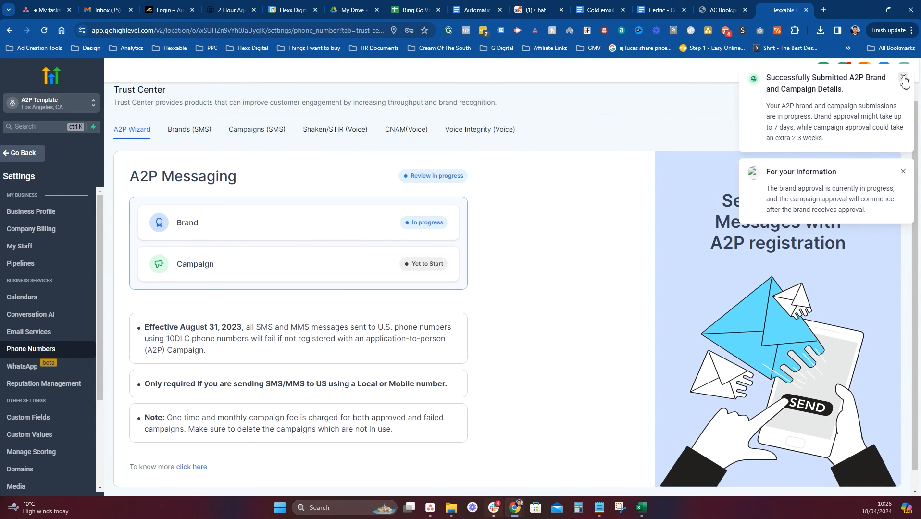
left_click(905, 80)
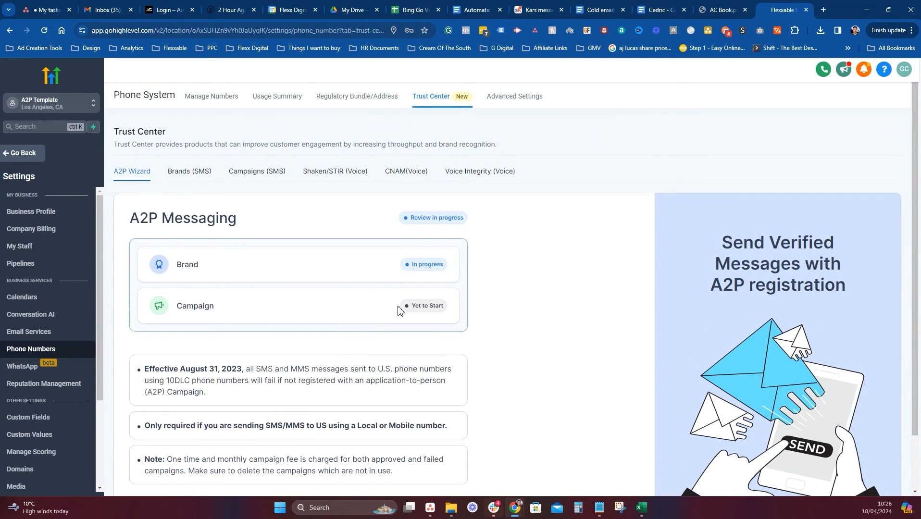
scroll("down", 3)
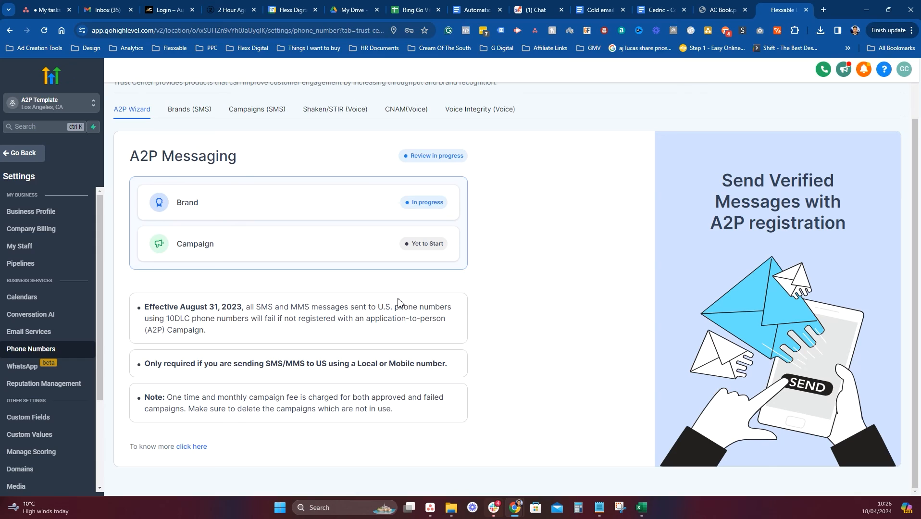